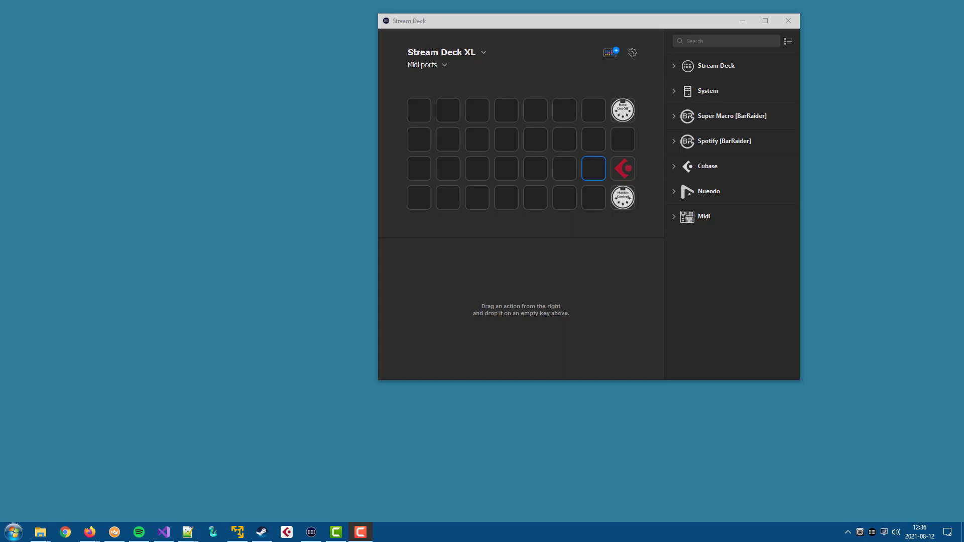
# - Show the Cubase MIDI key's settings with its Help and logging options beneath the key grid
pyautogui.click(620, 167)
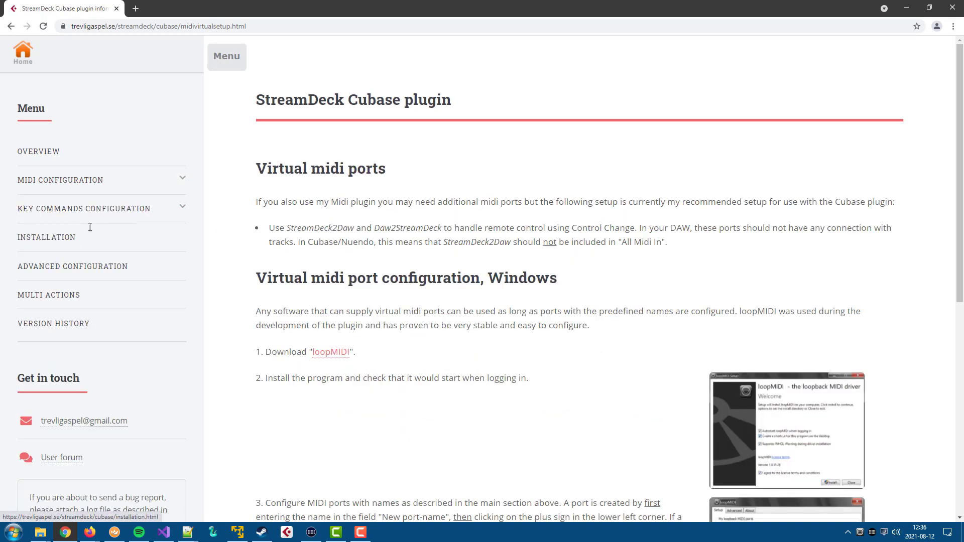
pyautogui.moveTo(330, 352)
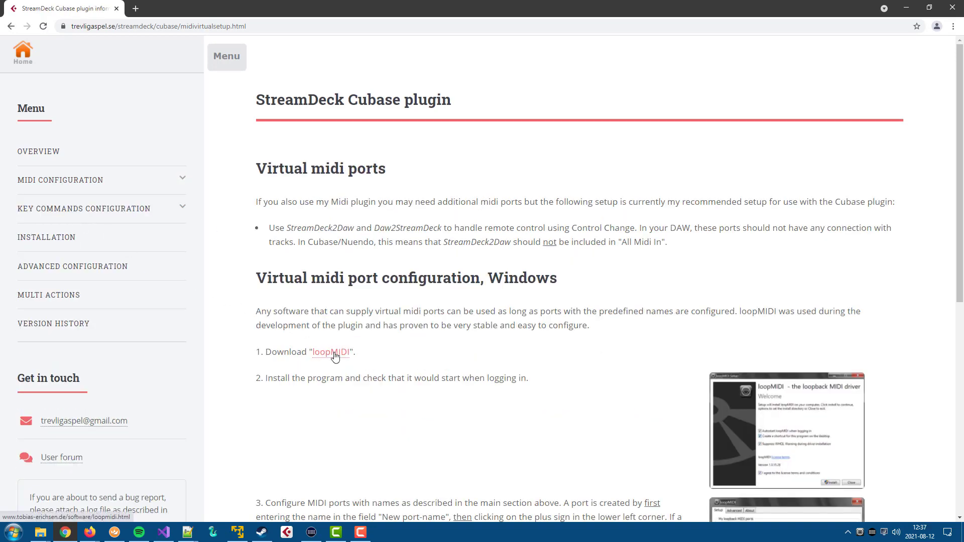
# - Visit the loopMIDI download page from the plugin guide, then close Chrome to return to Stream Deck
pyautogui.click(331, 351)
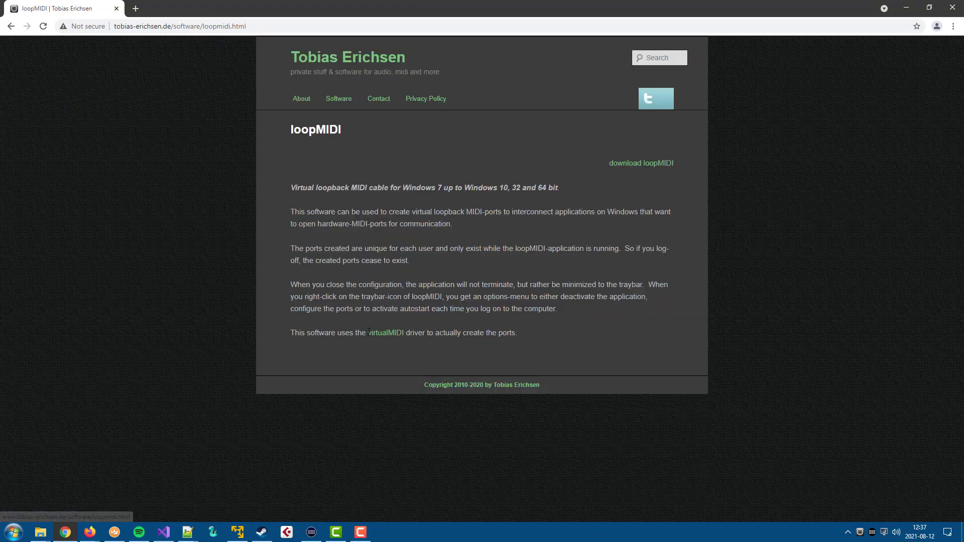
pyautogui.moveTo(640, 163)
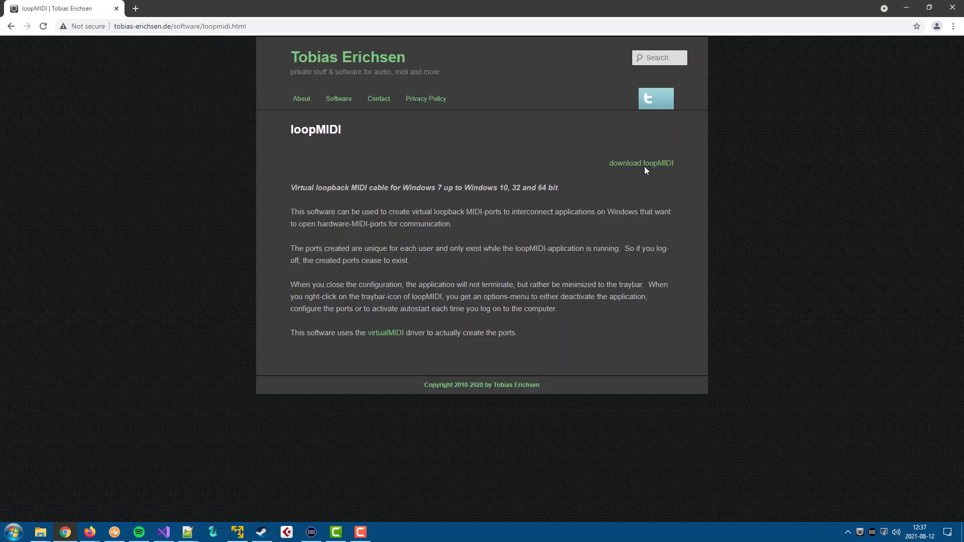
pyautogui.click(310, 532)
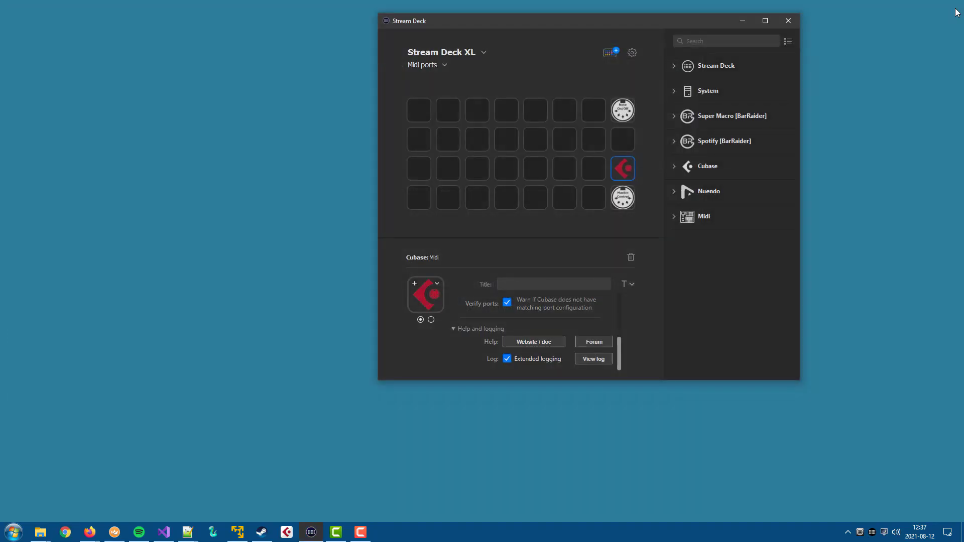
pyautogui.moveTo(832, 498)
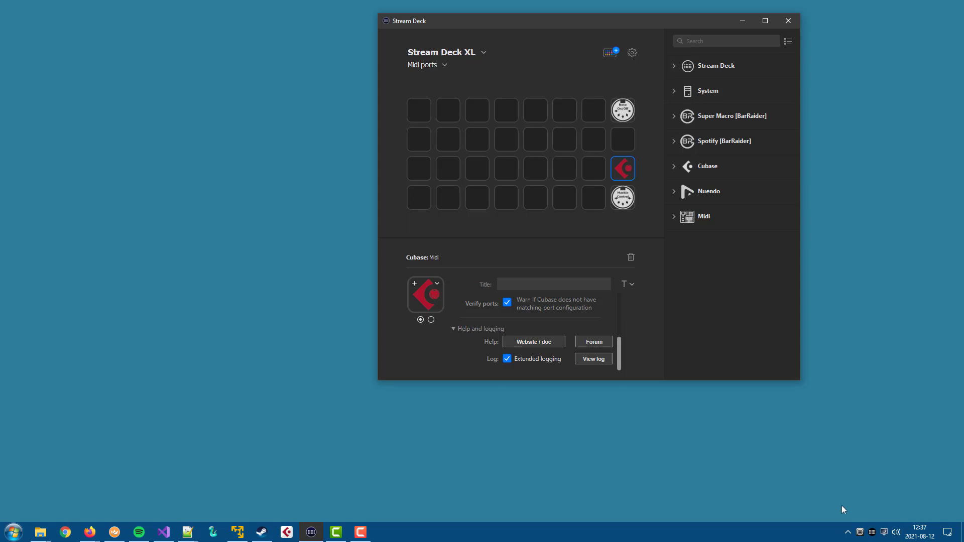
# - Launch Configure loopMIDI from the tray icon, showing its empty port list beside Stream Deck
pyautogui.rightClick(860, 532)
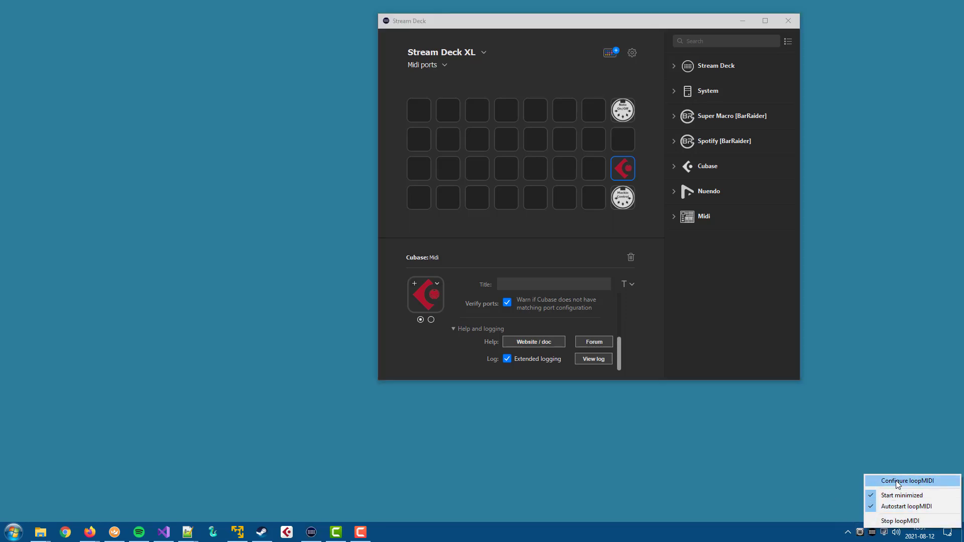
pyautogui.click(904, 480)
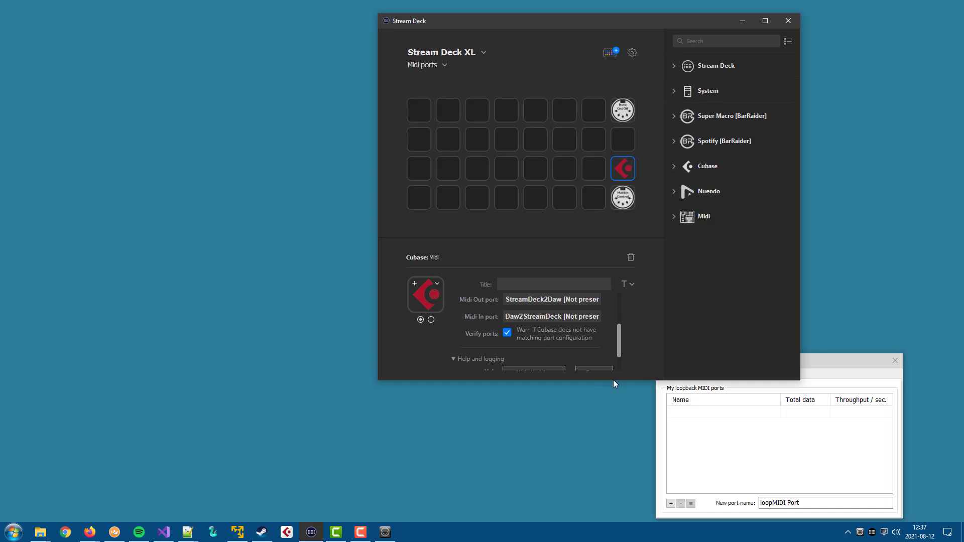
pyautogui.moveTo(702, 441)
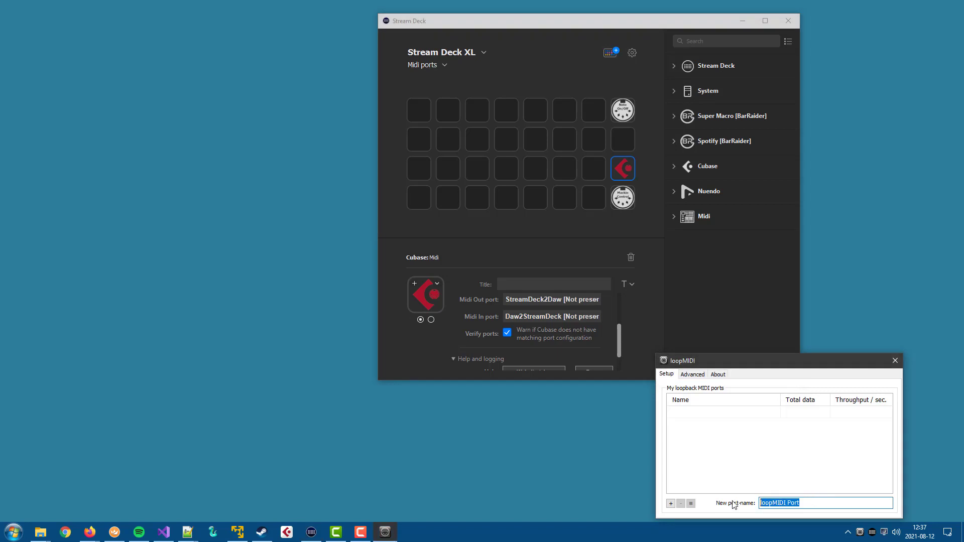
# - Create the loopMIDI virtual ports StreamDeck2Daw and Daw2StreamDeck
pyautogui.write('StgreamDeck')
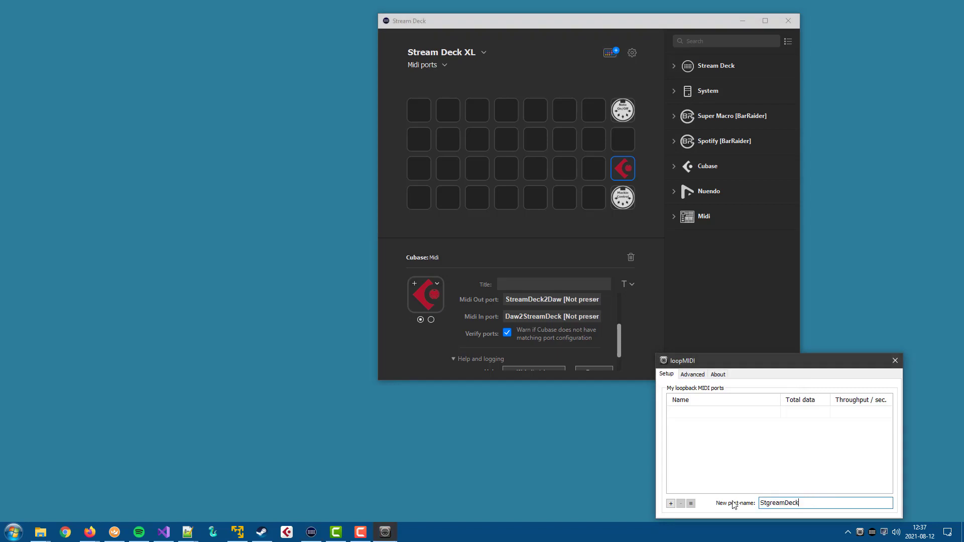
pyautogui.write('2Daw')
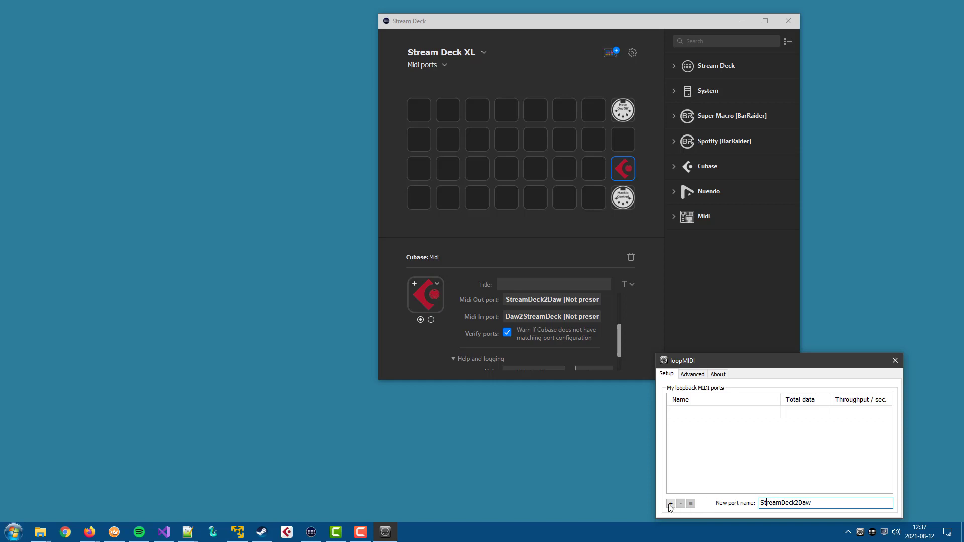
pyautogui.moveTo(670, 503)
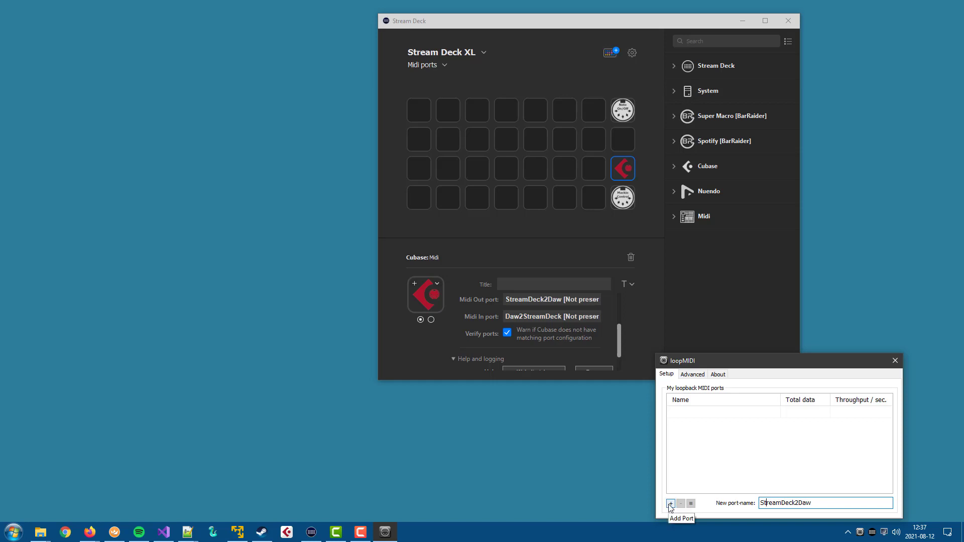
pyautogui.click(670, 503)
pyautogui.write('Daw2Stre')
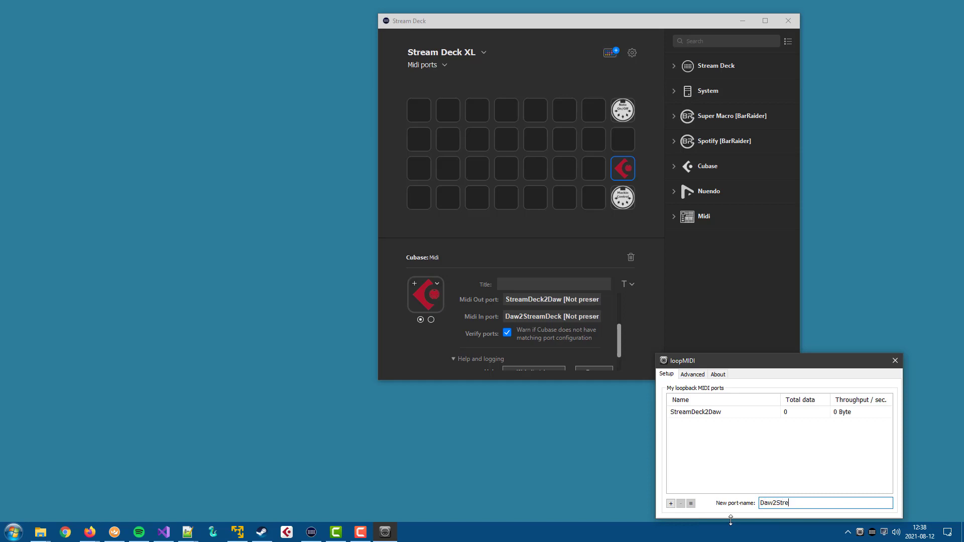
pyautogui.write('am')
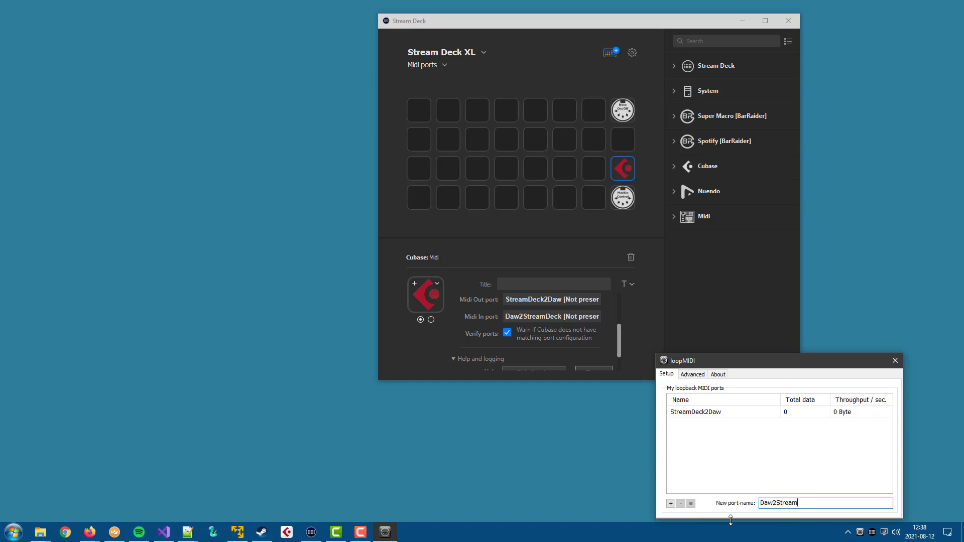
pyautogui.write('Deck')
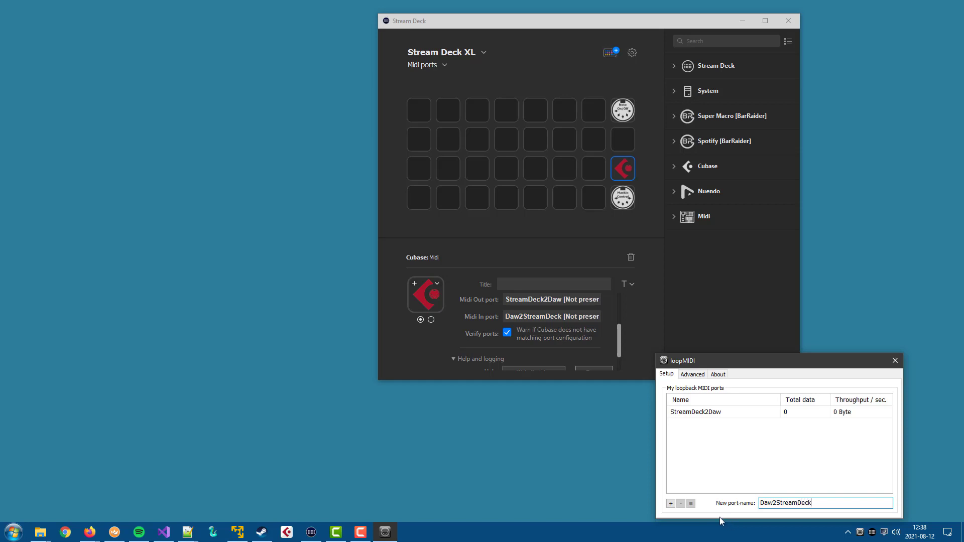
pyautogui.click(670, 503)
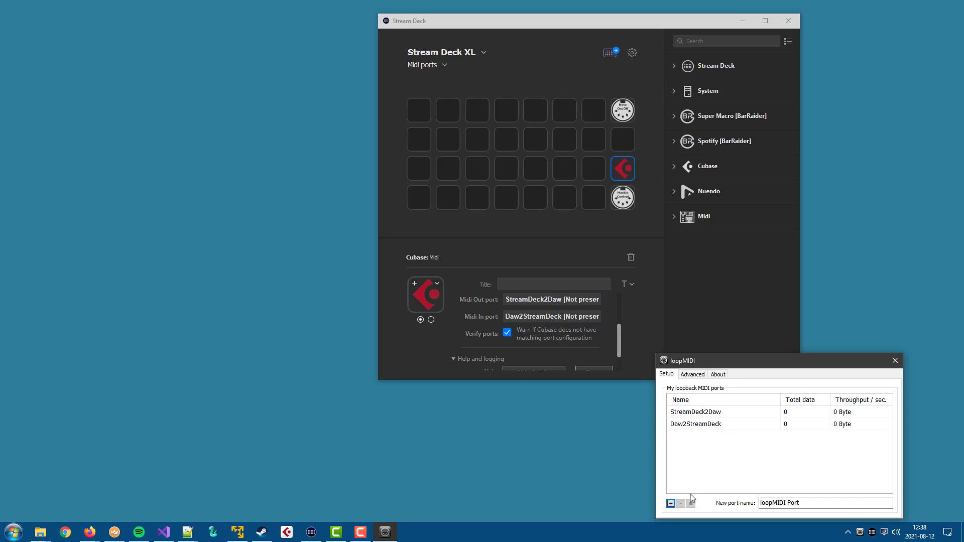
pyautogui.moveTo(746, 486)
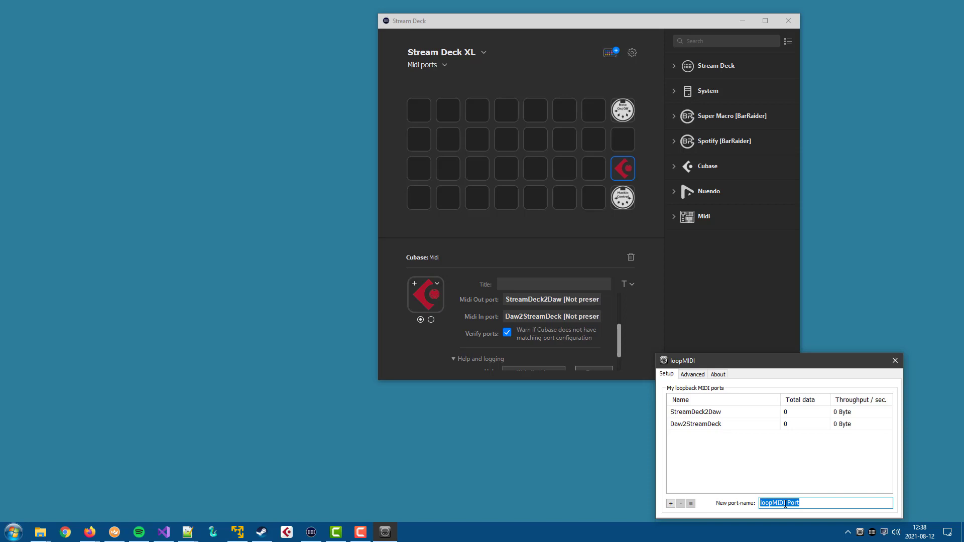
# - Create the loopMIDI virtual ports Mackie2Daw and Daw2Mackie, bringing the list to four
pyautogui.write('Mack')
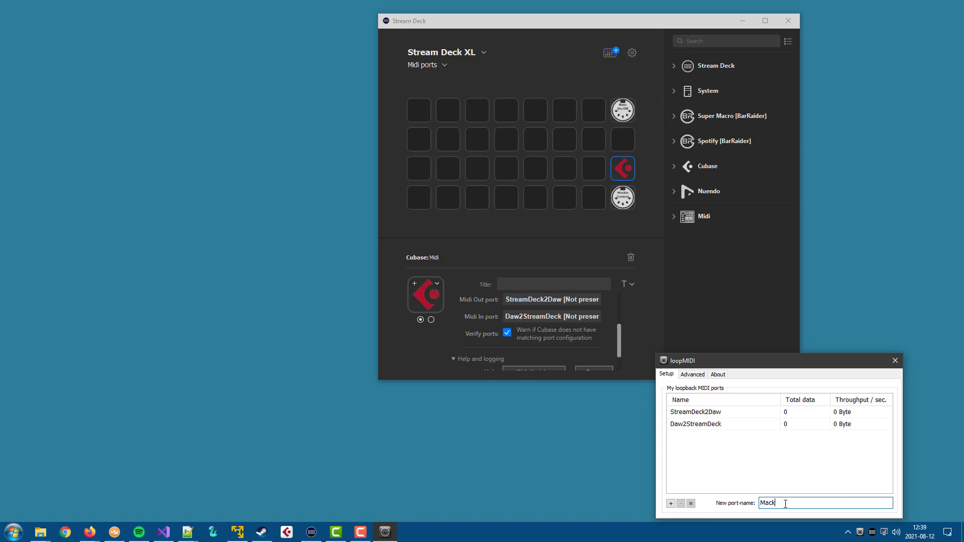
pyautogui.write('ie2Daw')
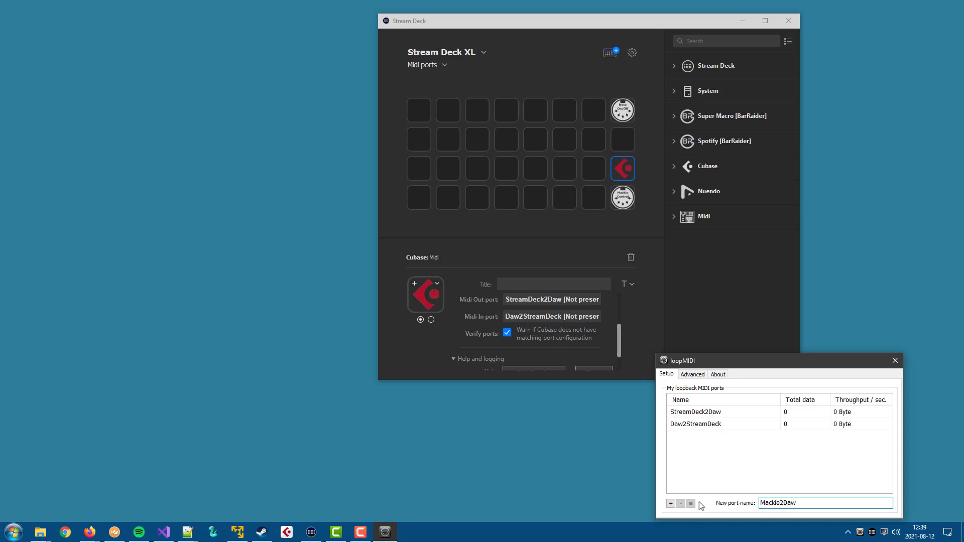
pyautogui.click(670, 503)
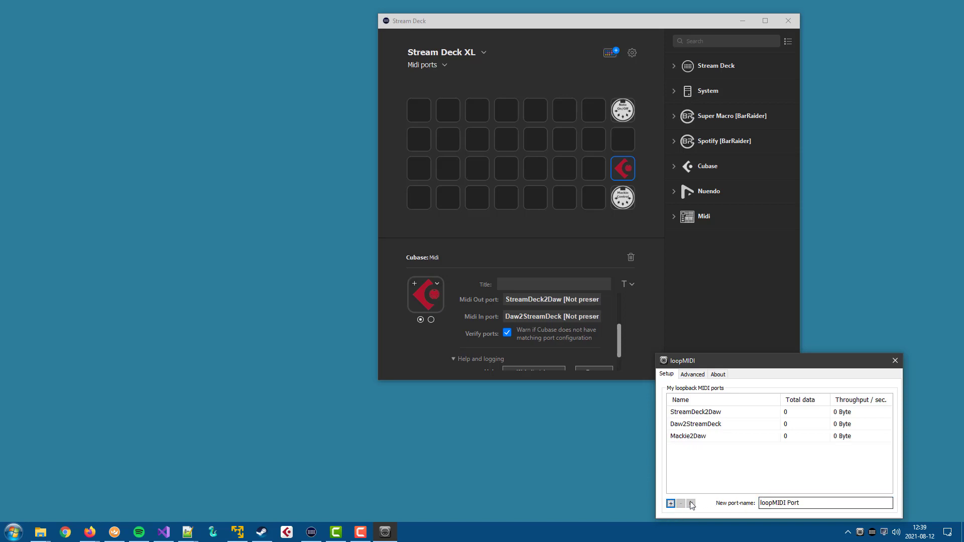
pyautogui.tripleClick(825, 502)
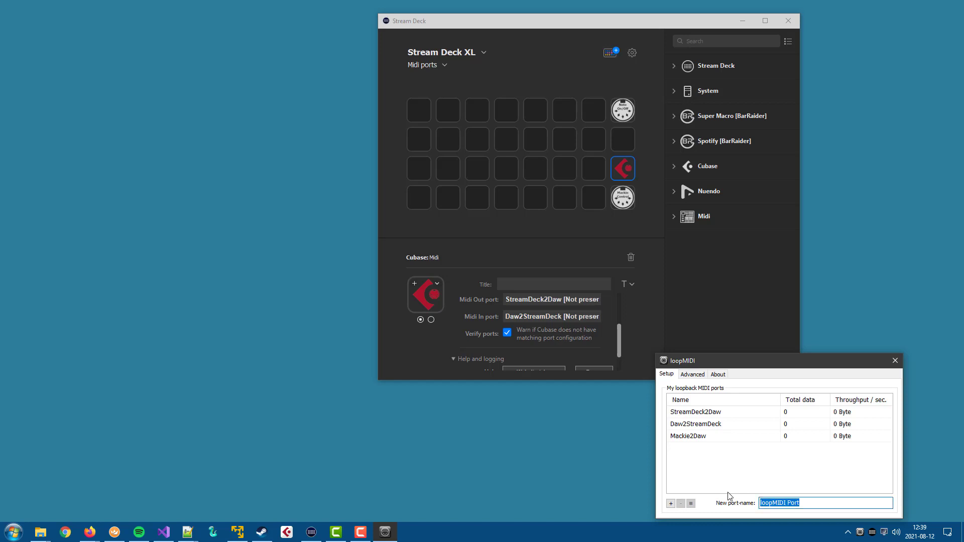
pyautogui.write('Da2')
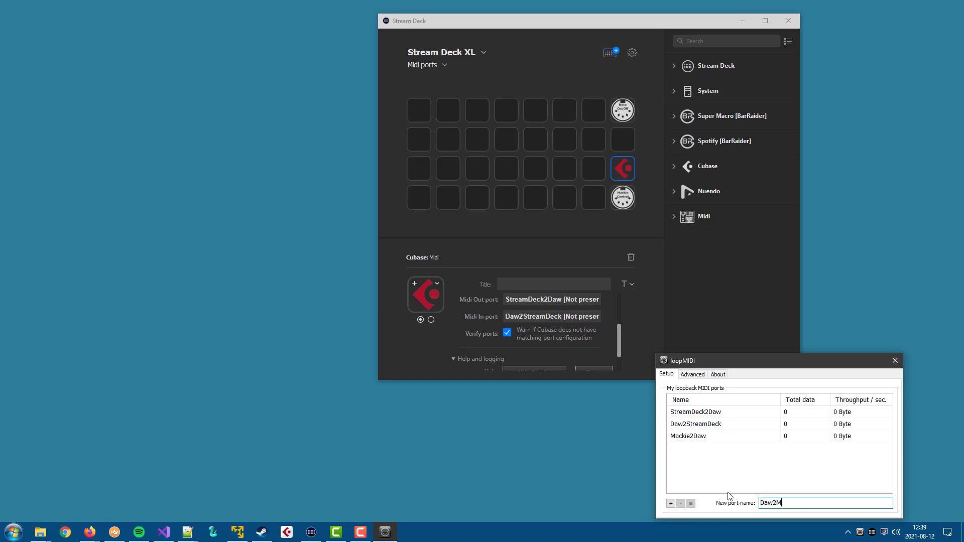
pyautogui.write('ackie')
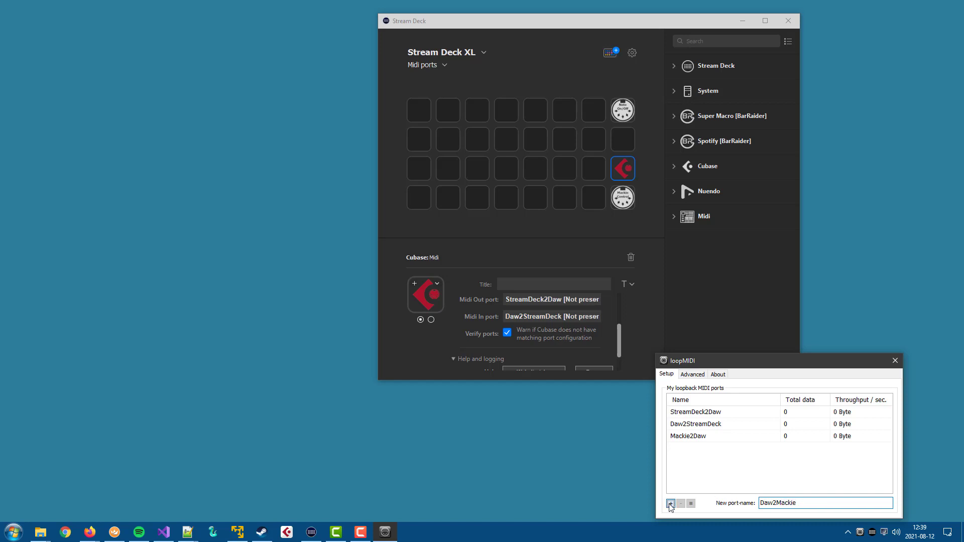
pyautogui.click(670, 503)
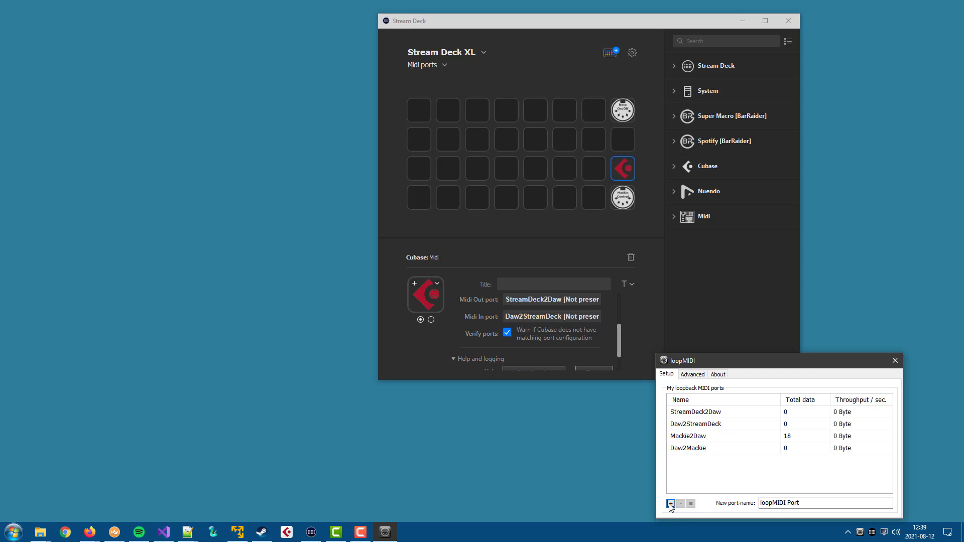
# - Create the loopMIDI virtual ports StreamDeck2DawTrack and DawTrack2StreamDeck, bringing the list to six
pyautogui.click(826, 503)
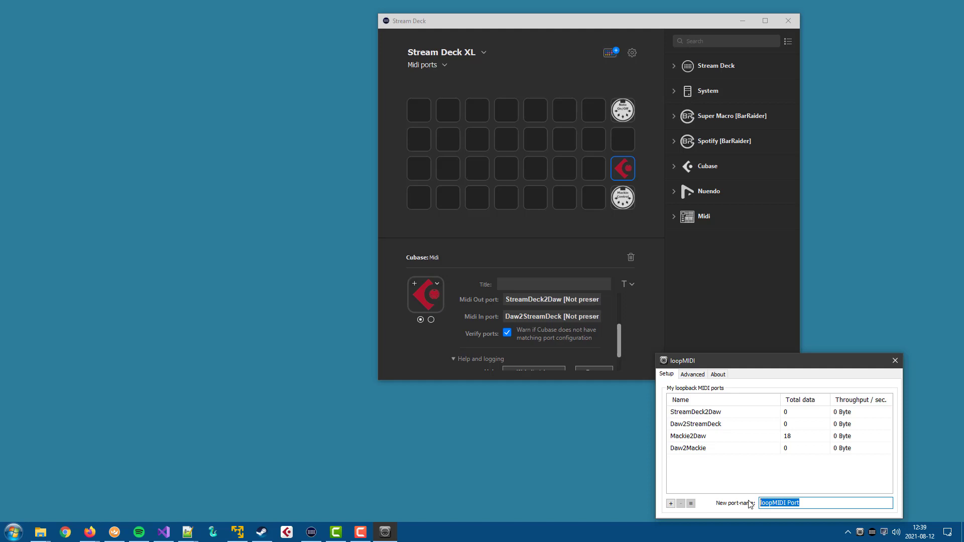
pyautogui.write('StreamDeck2Da')
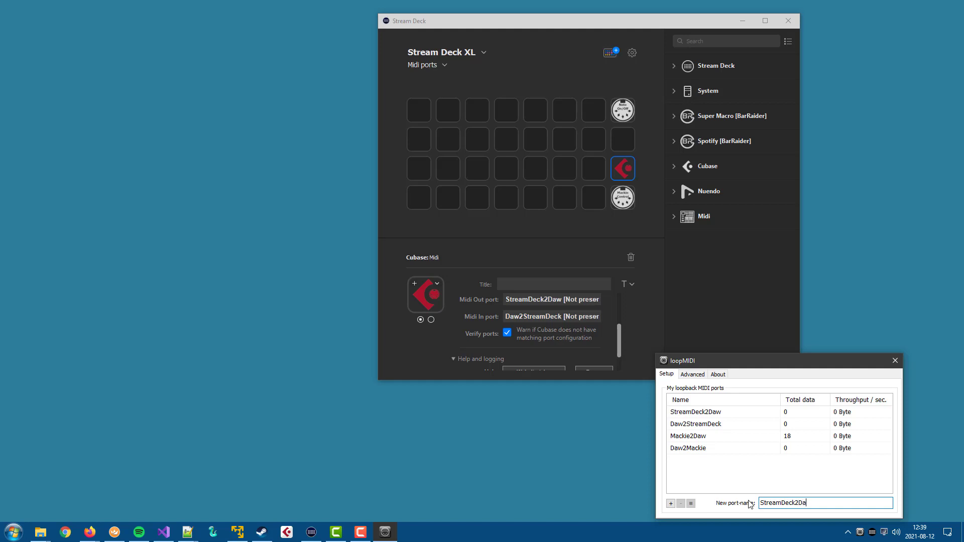
pyautogui.write('Track')
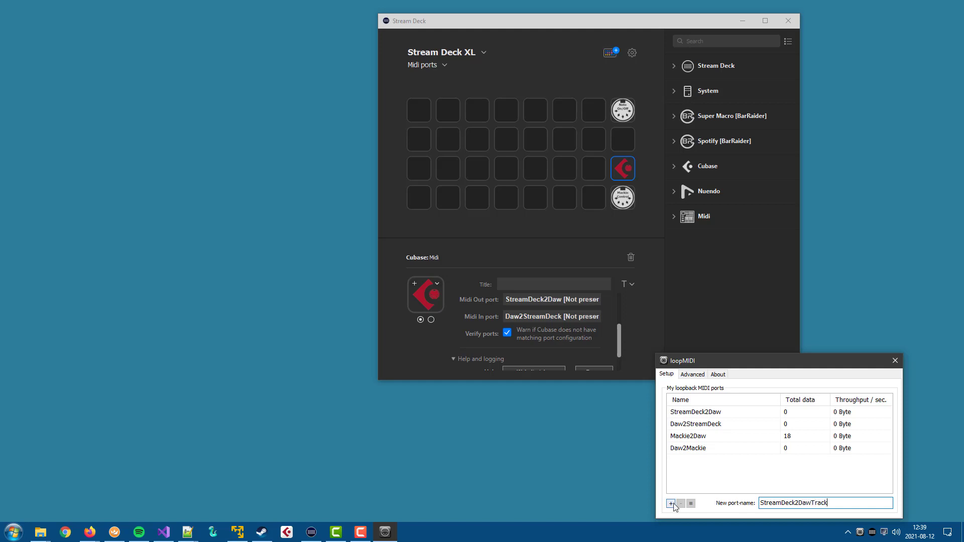
pyautogui.click(670, 503)
pyautogui.write('DawTrack2')
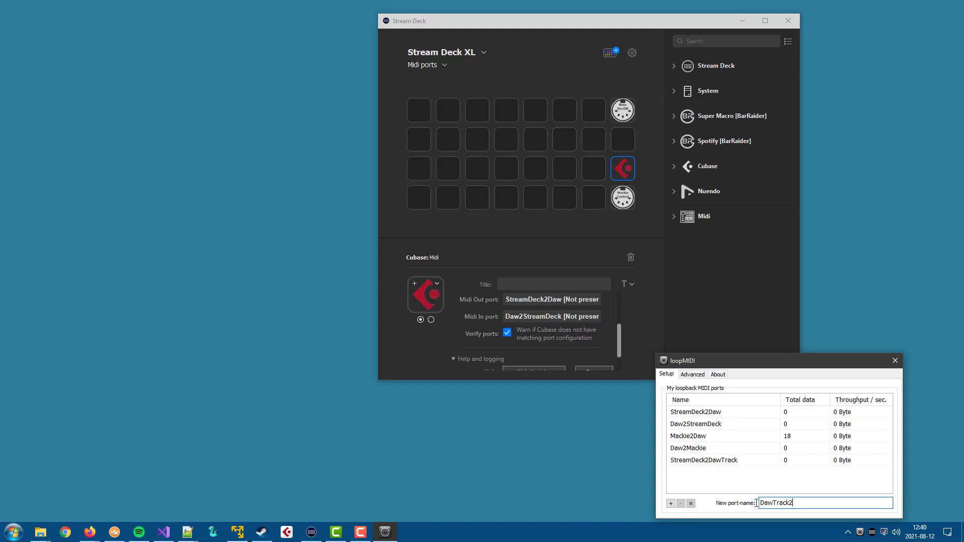
pyautogui.write('StreamDe')
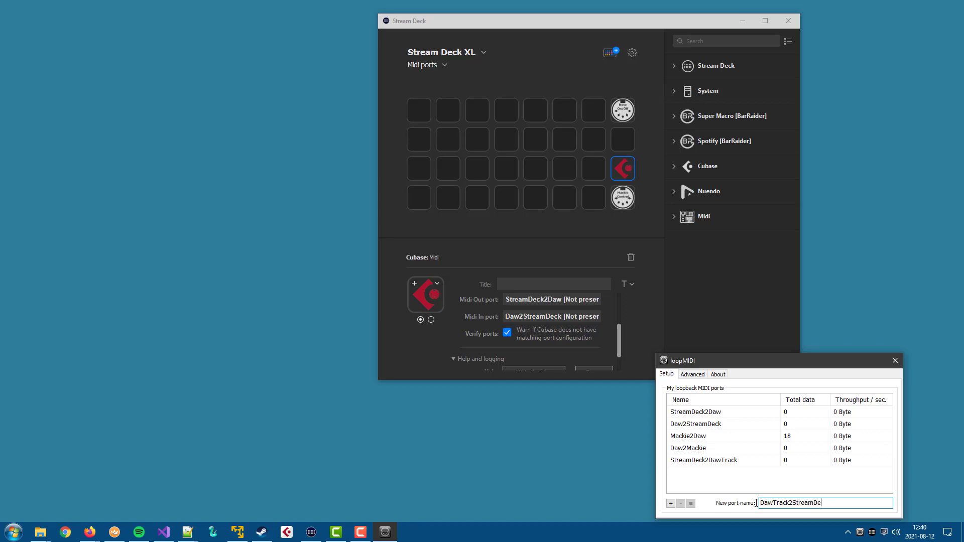
pyautogui.write('ck')
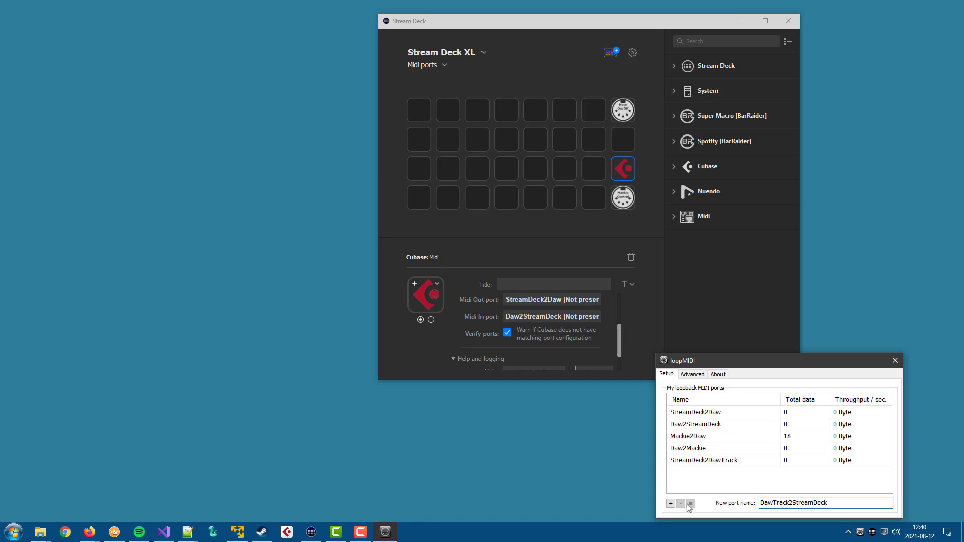
pyautogui.click(669, 503)
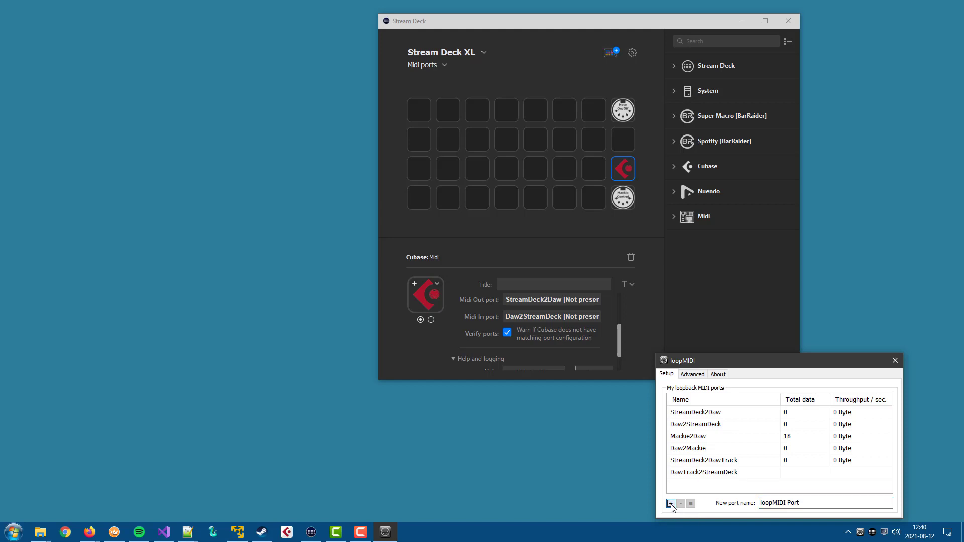
pyautogui.moveTo(671, 503)
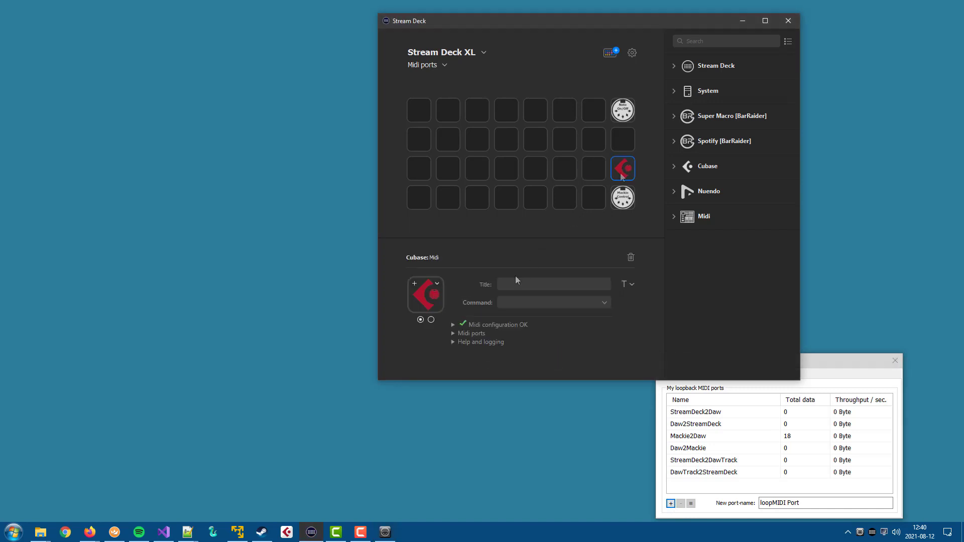
# - Check the Cubase, Note On/Off and Mackie Control keys' MIDI port assignments in Stream Deck
pyautogui.click(453, 334)
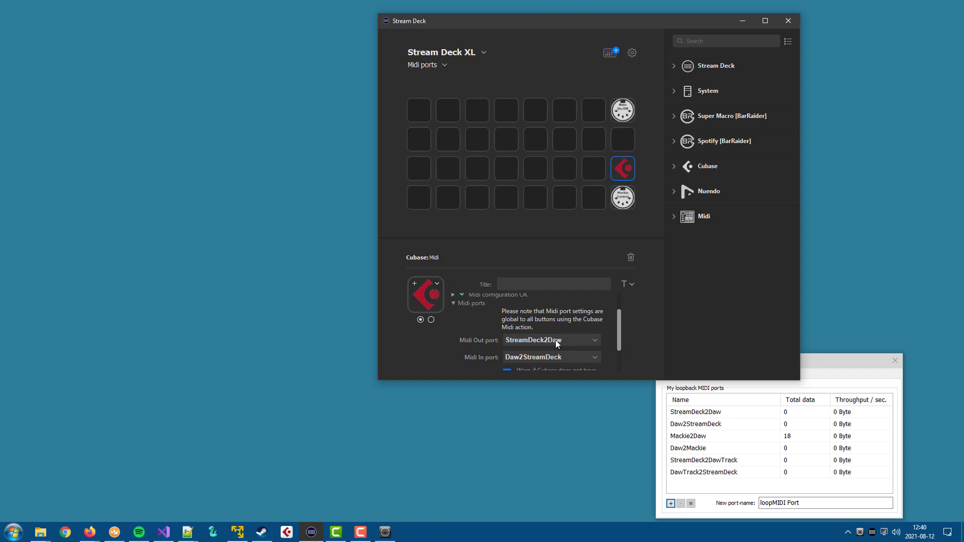
pyautogui.moveTo(561, 356)
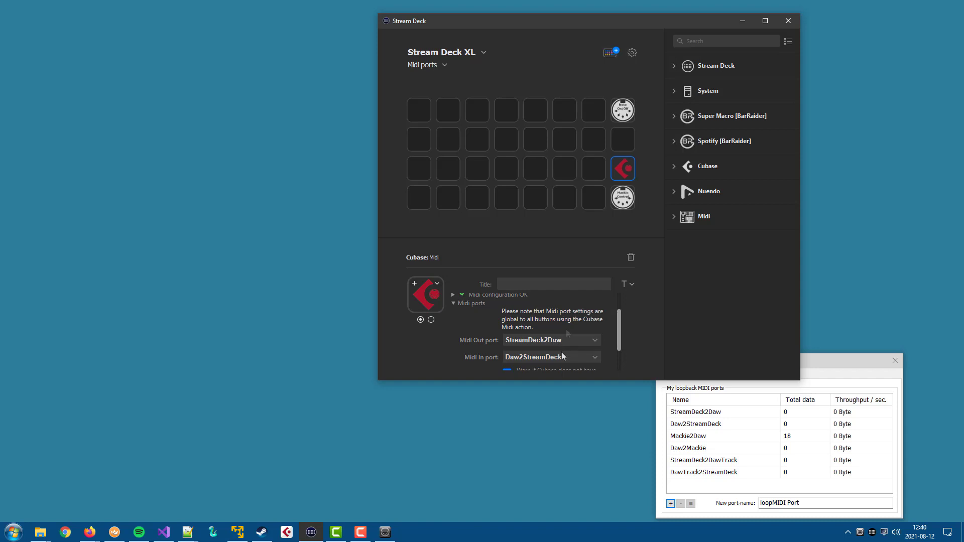
pyautogui.click(622, 111)
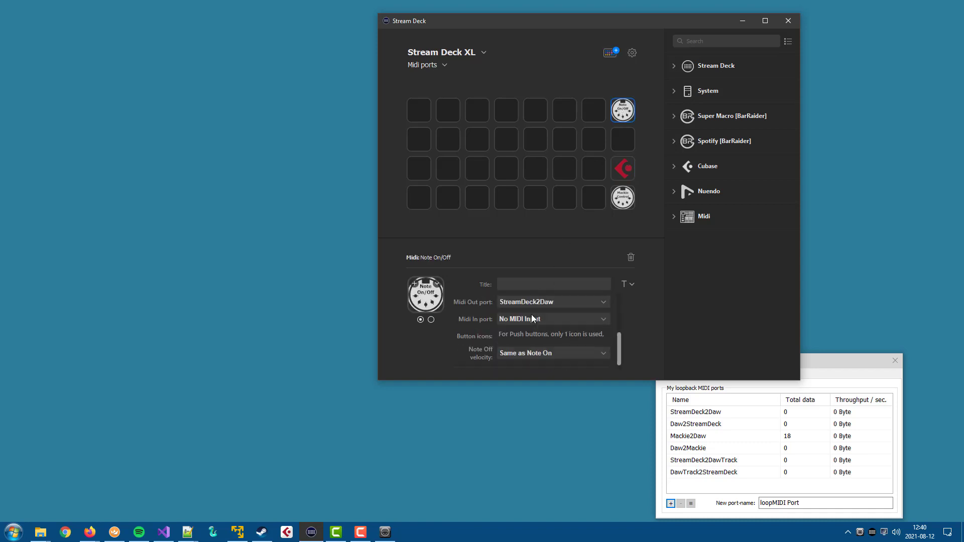
pyautogui.click(622, 198)
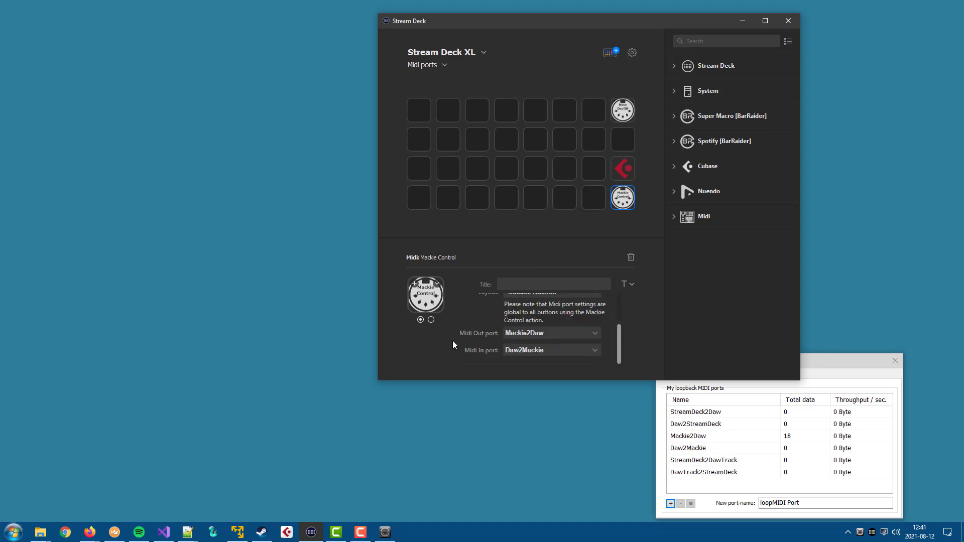
pyautogui.scroll(3)
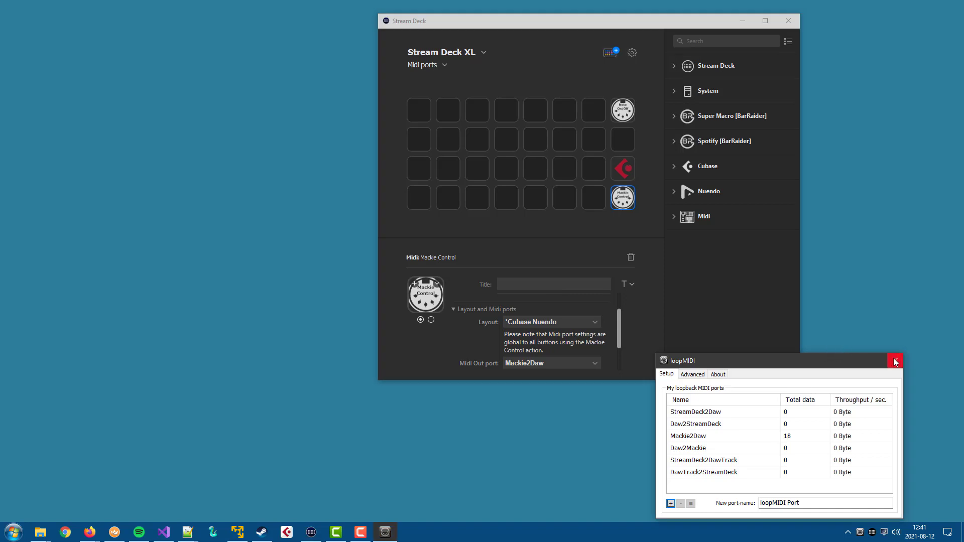
# - Close the loopMIDI window and confirm Start minimized and Autostart in its tray options
pyautogui.click(895, 361)
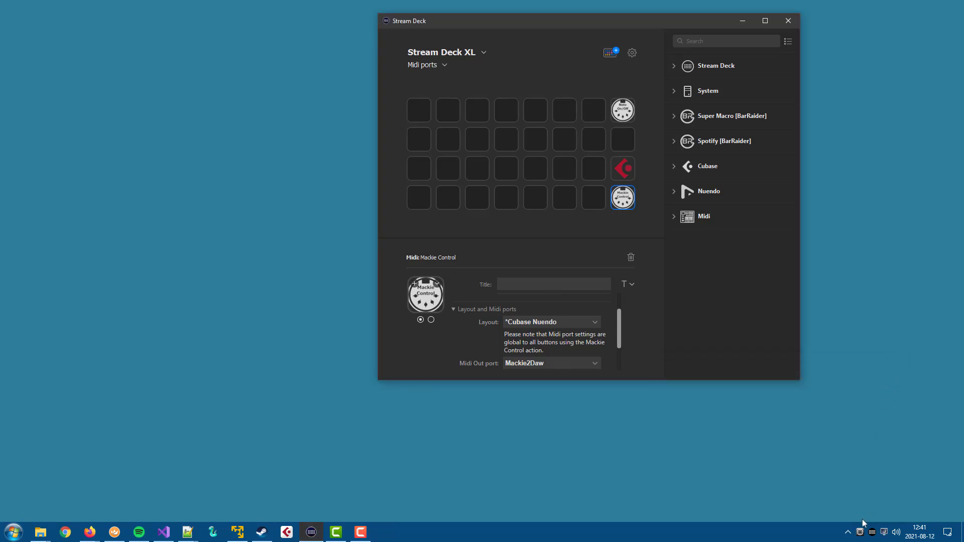
pyautogui.rightClick(860, 532)
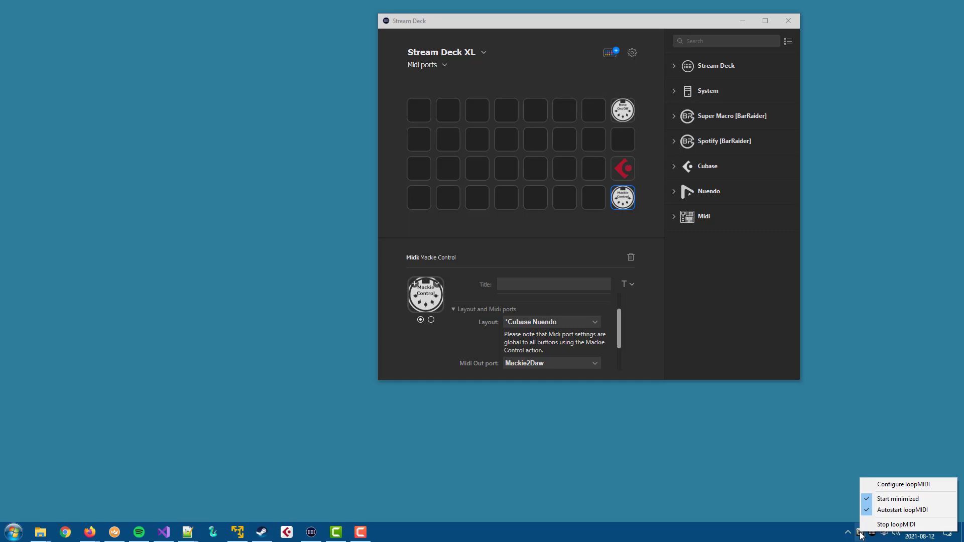
pyautogui.moveTo(861, 532)
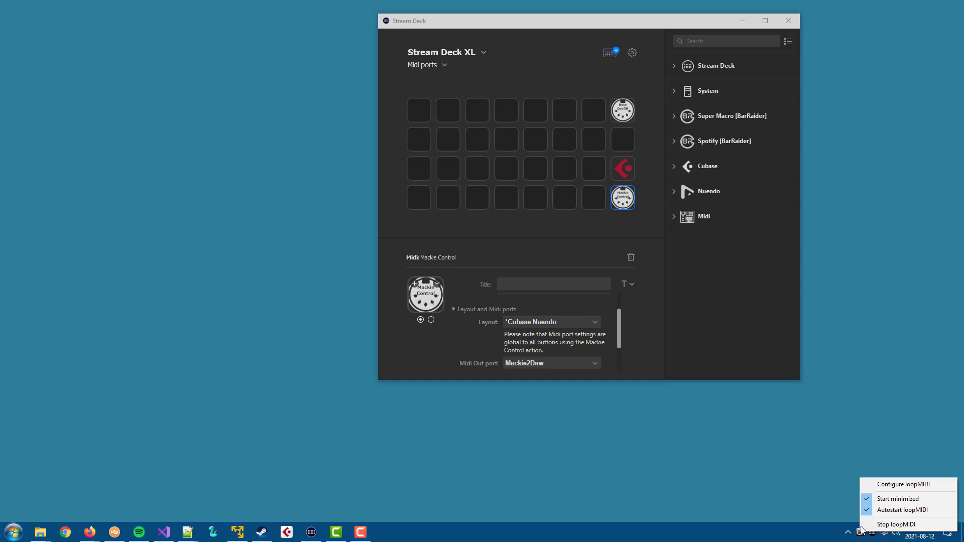
pyautogui.click(903, 484)
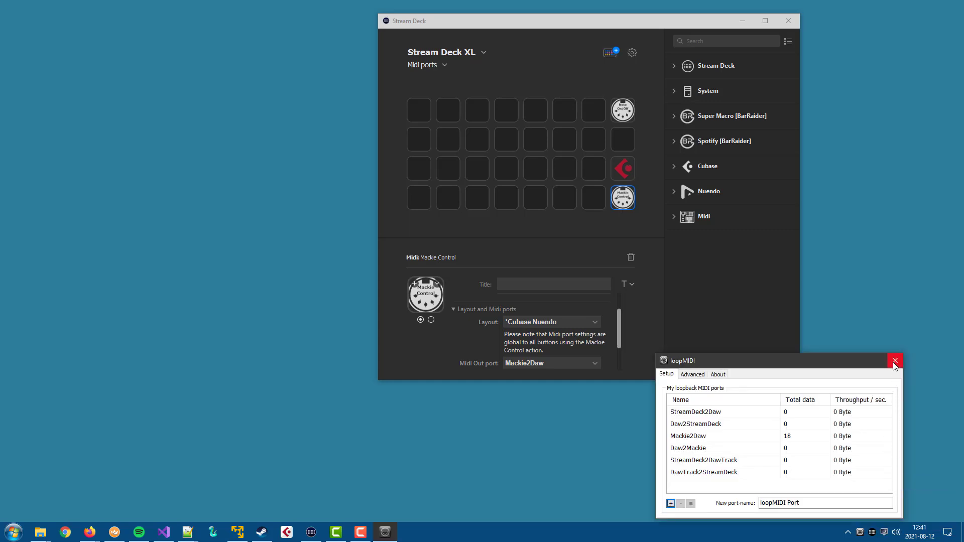
pyautogui.click(894, 360)
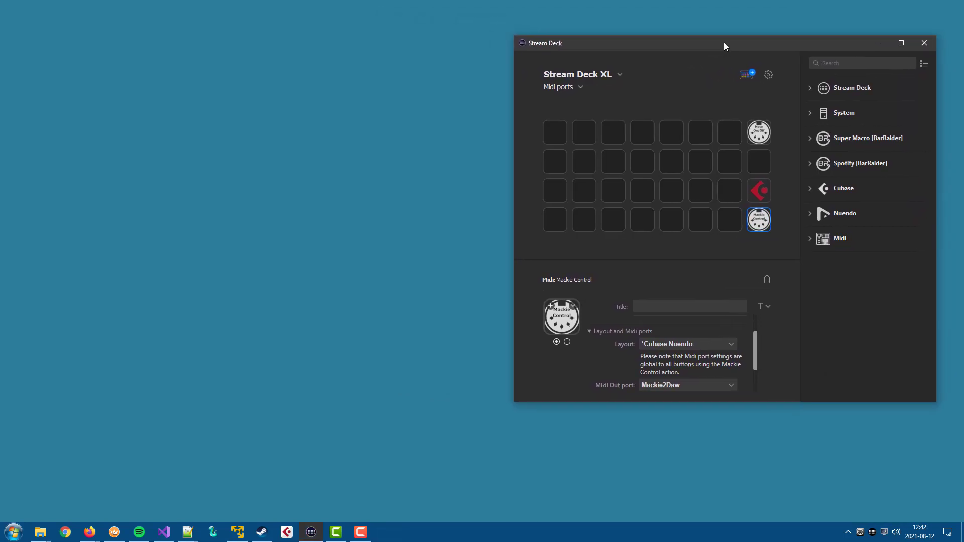
pyautogui.moveTo(675, 166)
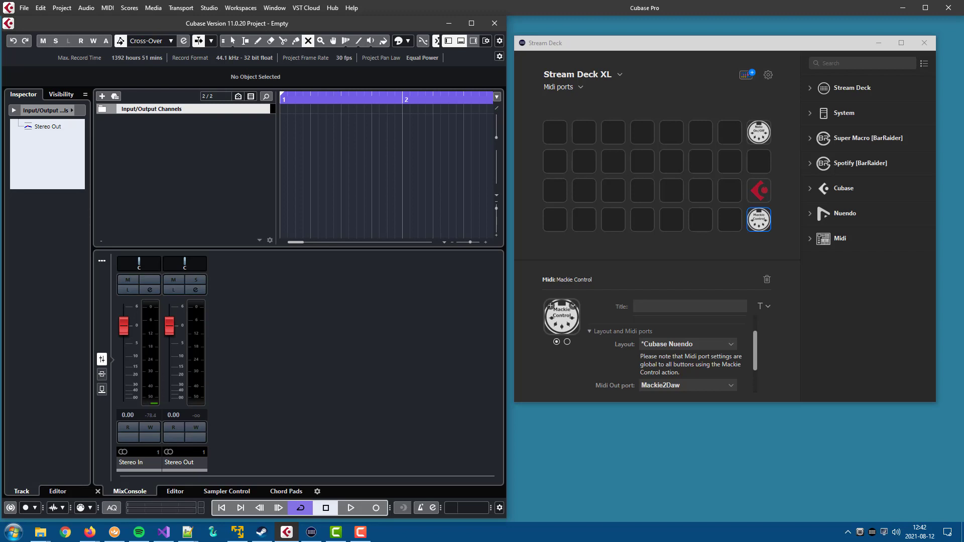
pyautogui.moveTo(924, 344)
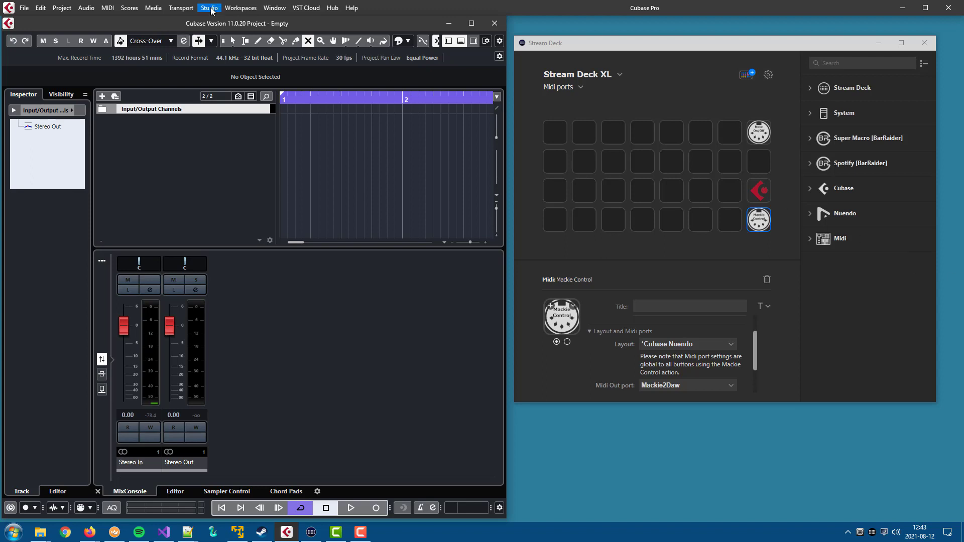
# - In Cubase Studio Setup, show the Generic Remote using StreamDeck2Daw input and Daw2StreamDeck output
pyautogui.click(209, 7)
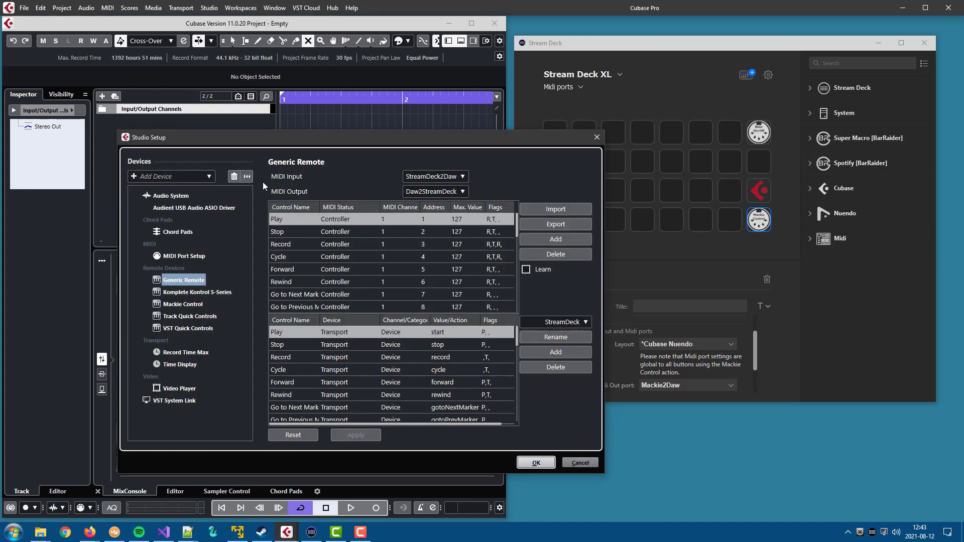
pyautogui.moveTo(187, 282)
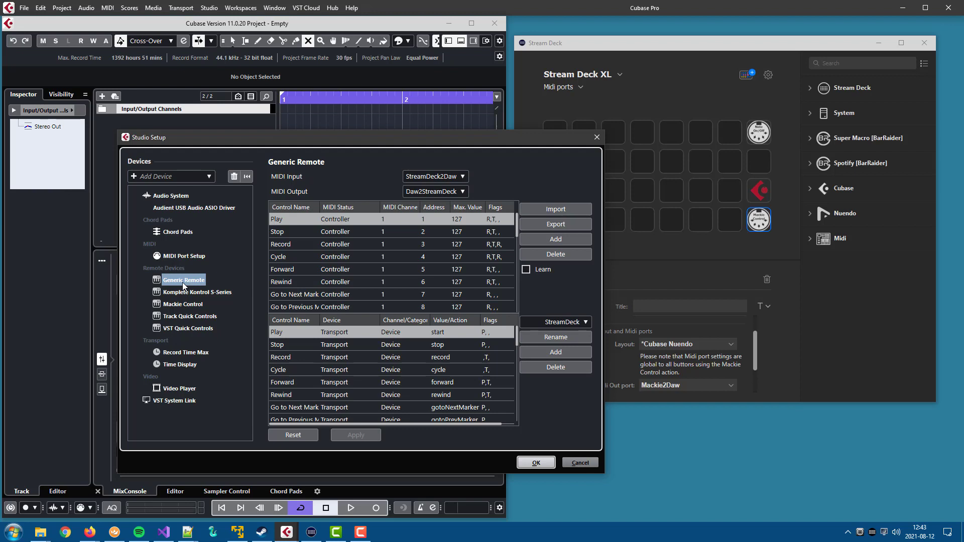
pyautogui.click(759, 190)
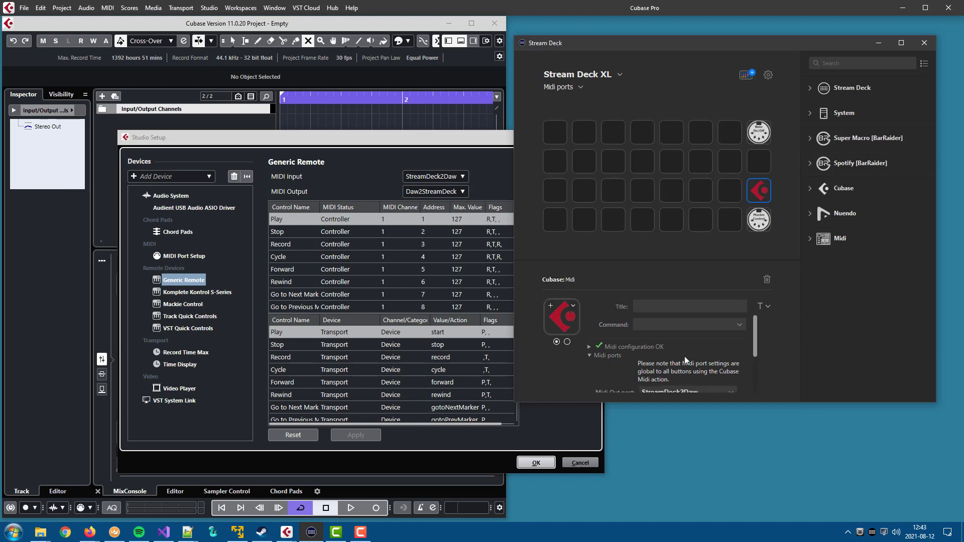
# - Compare with the Cubase and Mackie Control actions' MIDI ports shown in Stream Deck
pyautogui.click(604, 356)
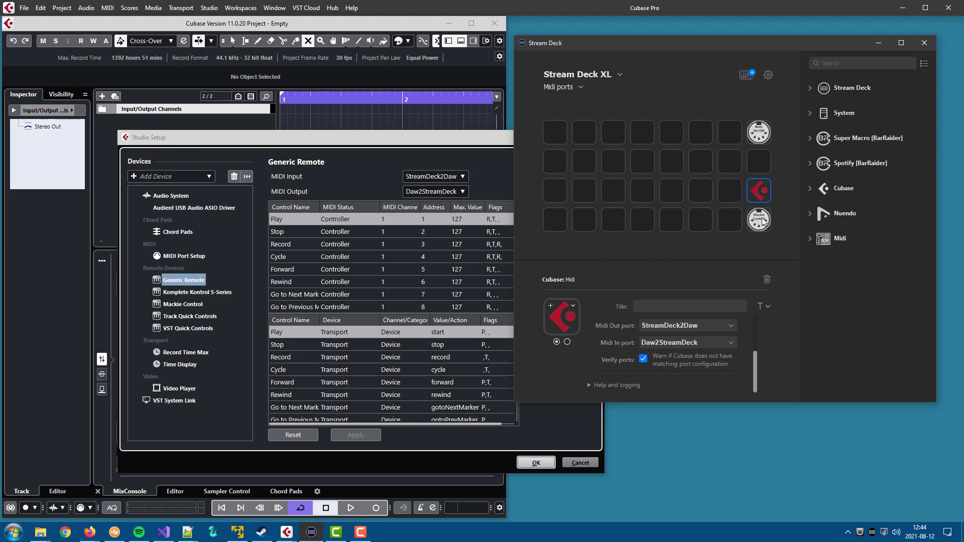
pyautogui.click(759, 220)
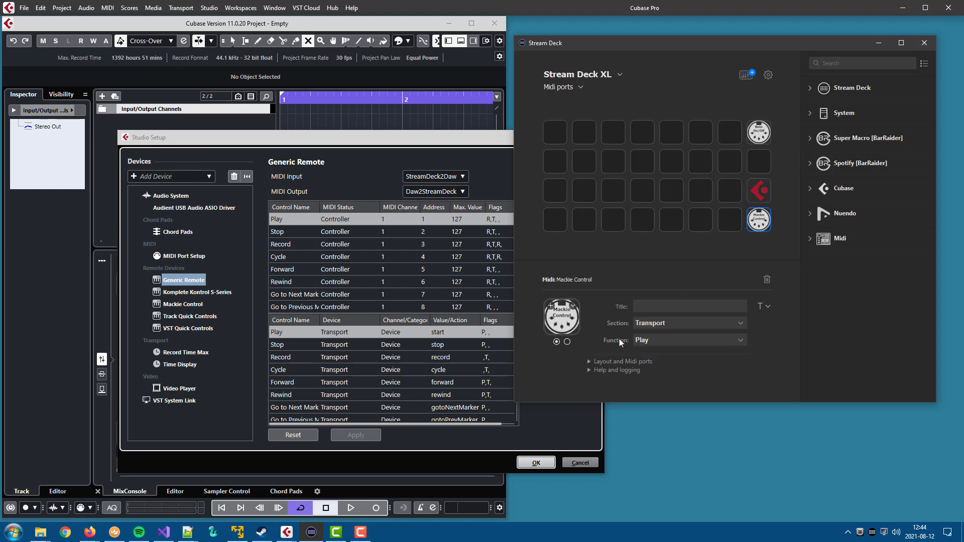
pyautogui.click(623, 360)
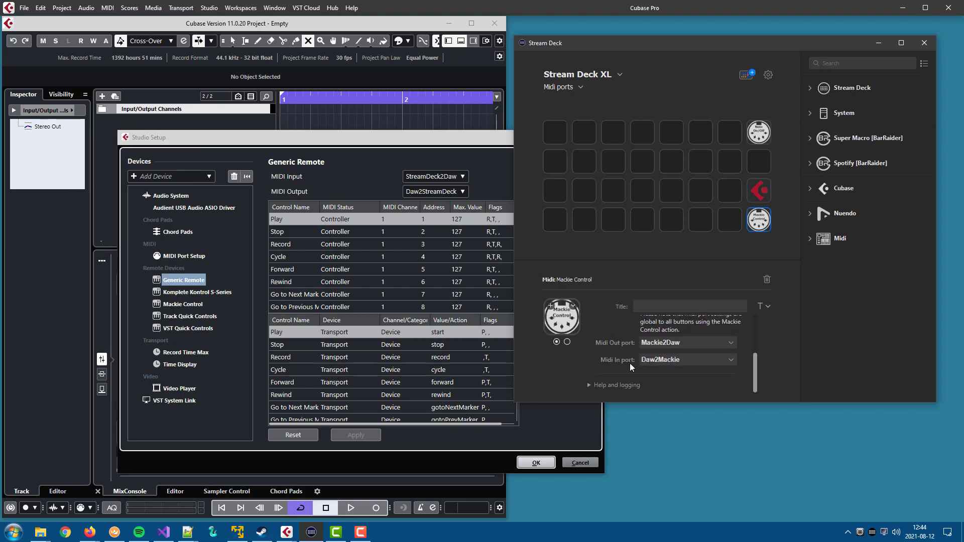
pyautogui.moveTo(266, 319)
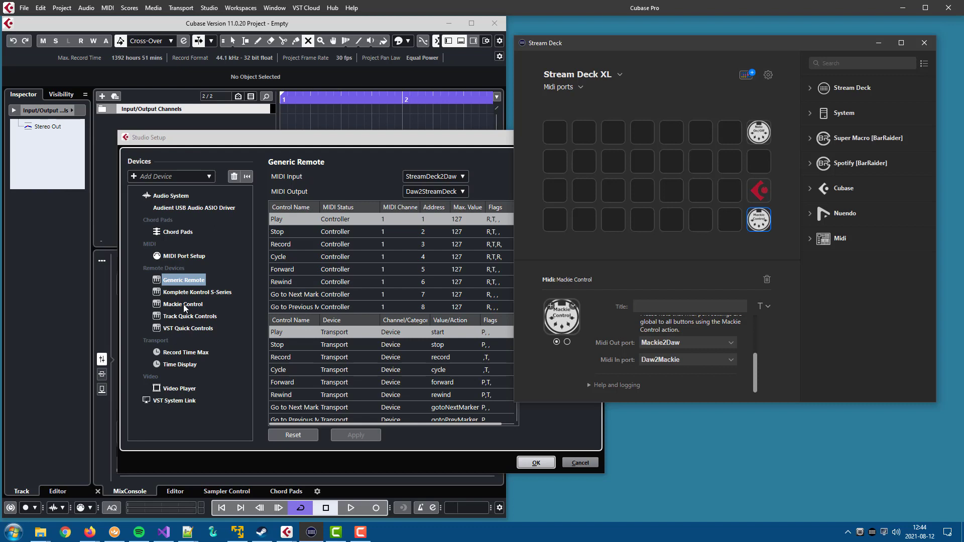
# - Show Cubase's Mackie Control device receiving on Mackie2Daw and sending on Daw2Mackie
pyautogui.click(184, 303)
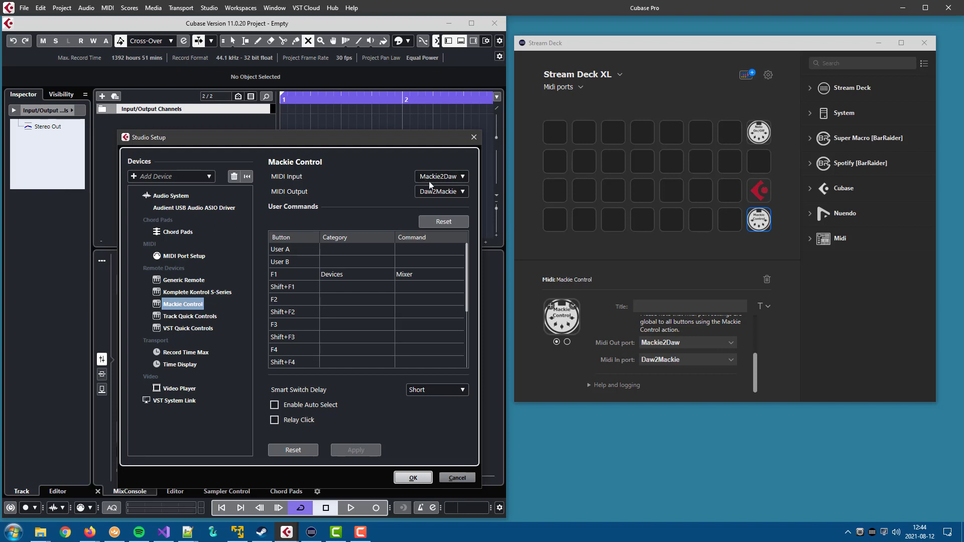
pyautogui.moveTo(675, 347)
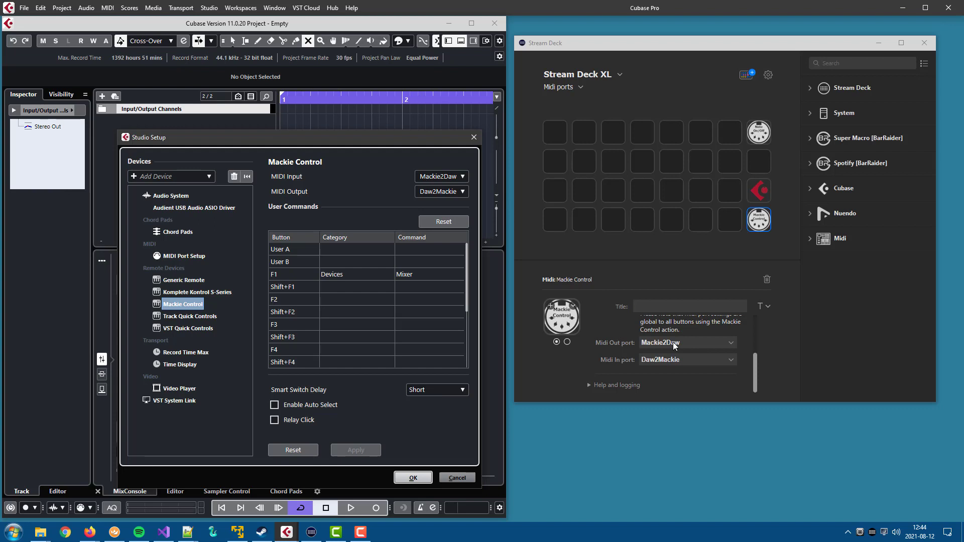
pyautogui.moveTo(651, 431)
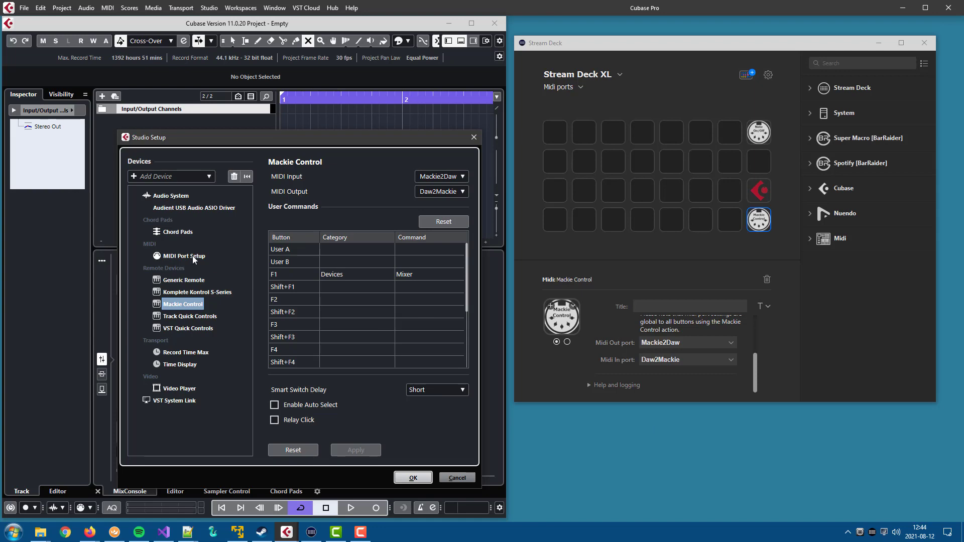
# - Show the full list of Windows MIDI ports, including the six loopMIDI virtual ports
pyautogui.click(183, 256)
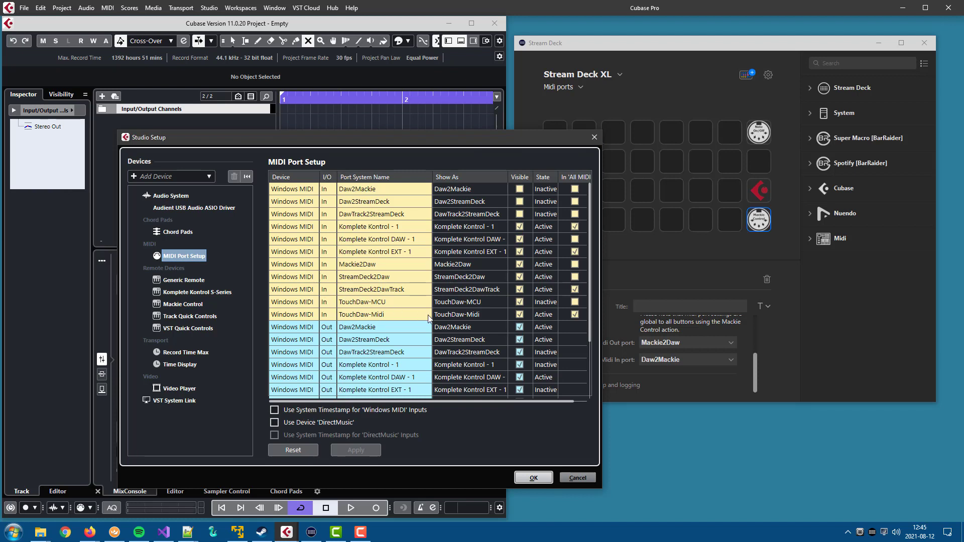
pyautogui.moveTo(538, 308)
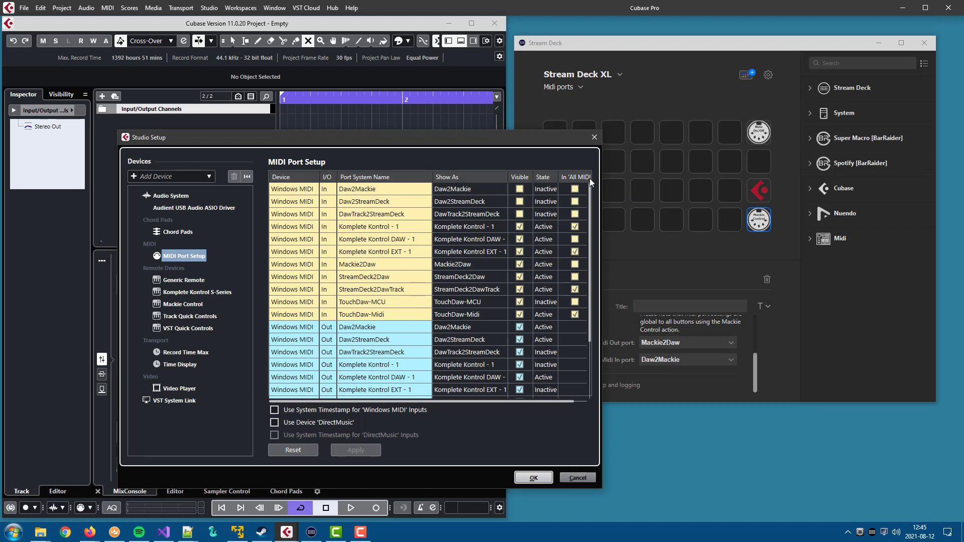
pyautogui.moveTo(601, 209)
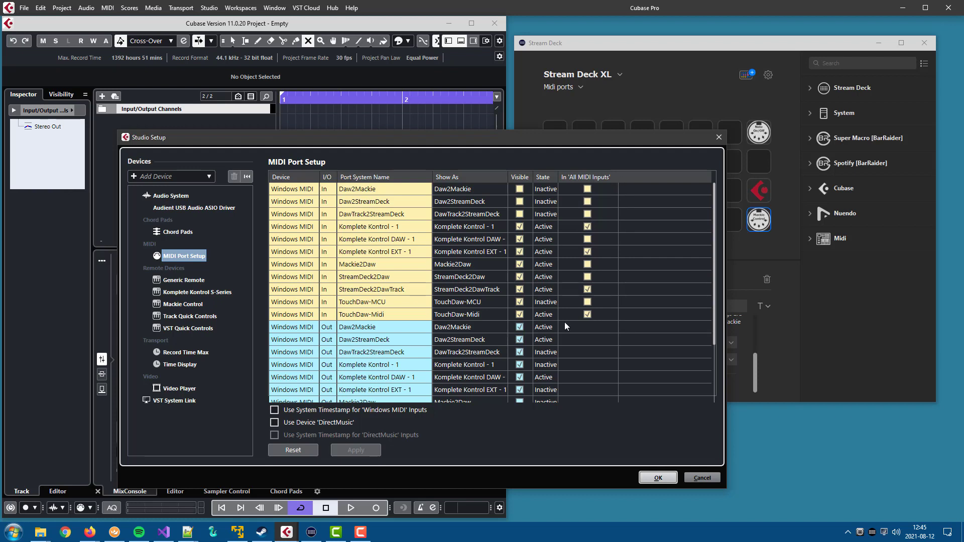
pyautogui.moveTo(595, 229)
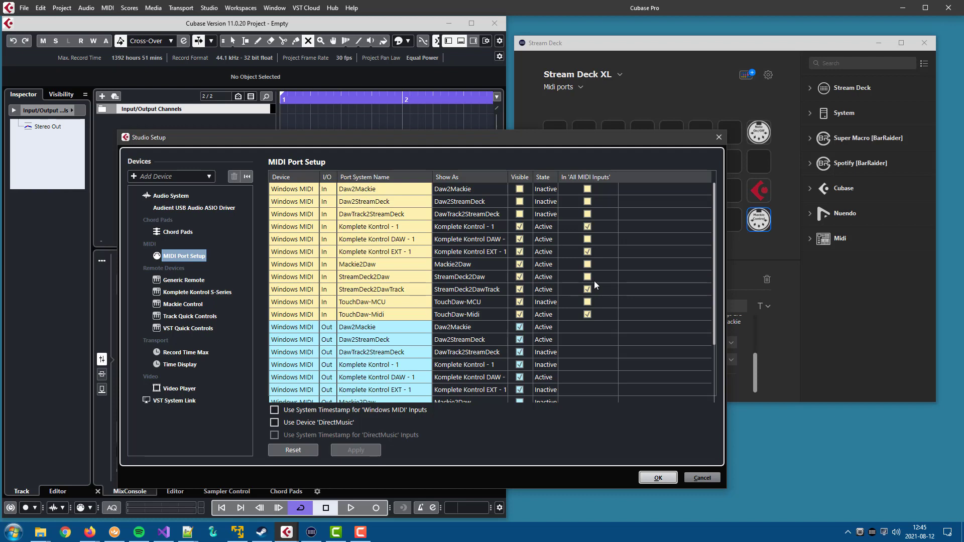
pyautogui.moveTo(381, 298)
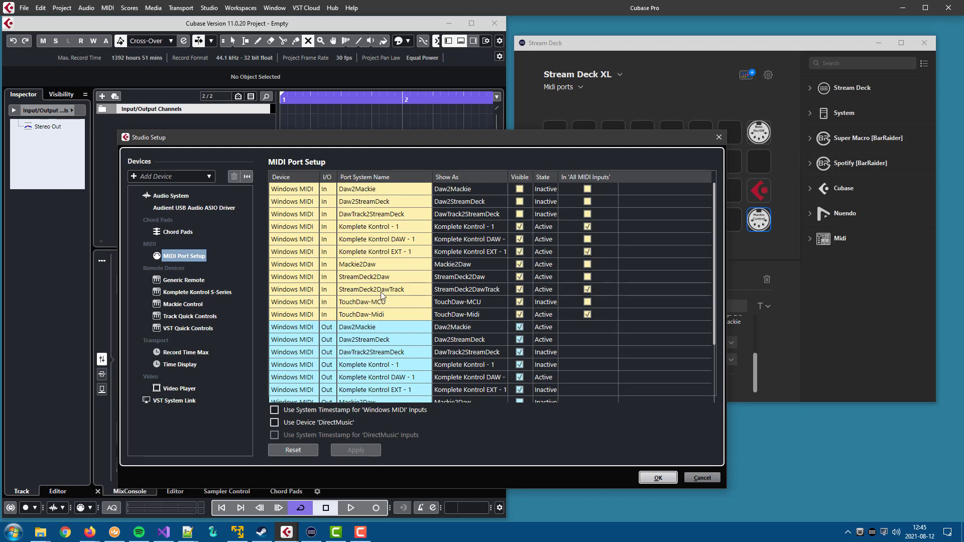
pyautogui.moveTo(364, 292)
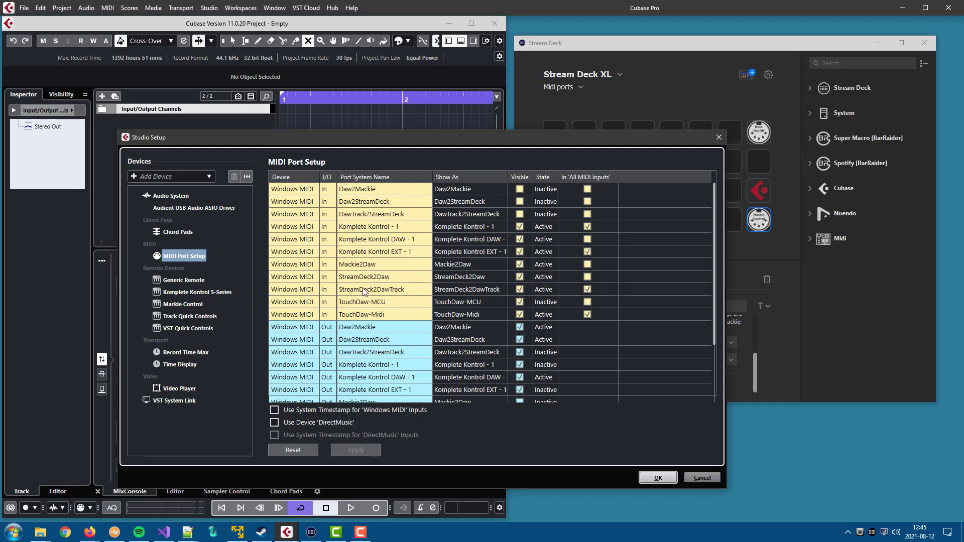
pyautogui.moveTo(396, 295)
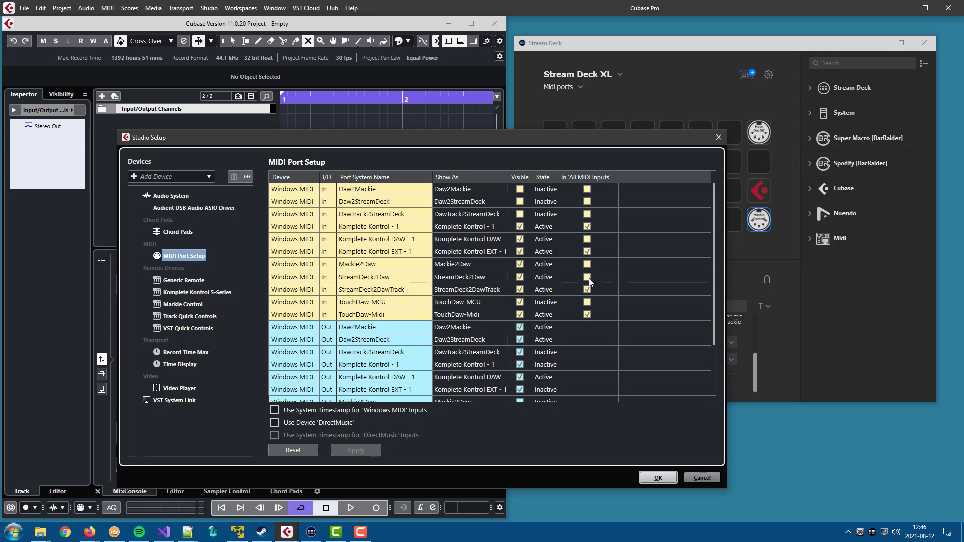
pyautogui.moveTo(657, 478)
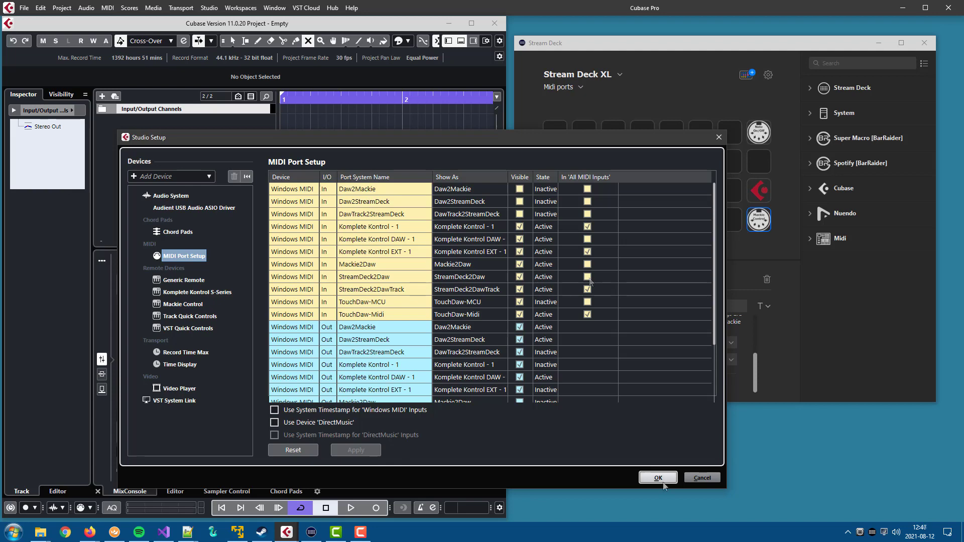
# - Close Studio Setup and start adding a Mackie Control device in Studio One's External Devices
pyautogui.click(656, 478)
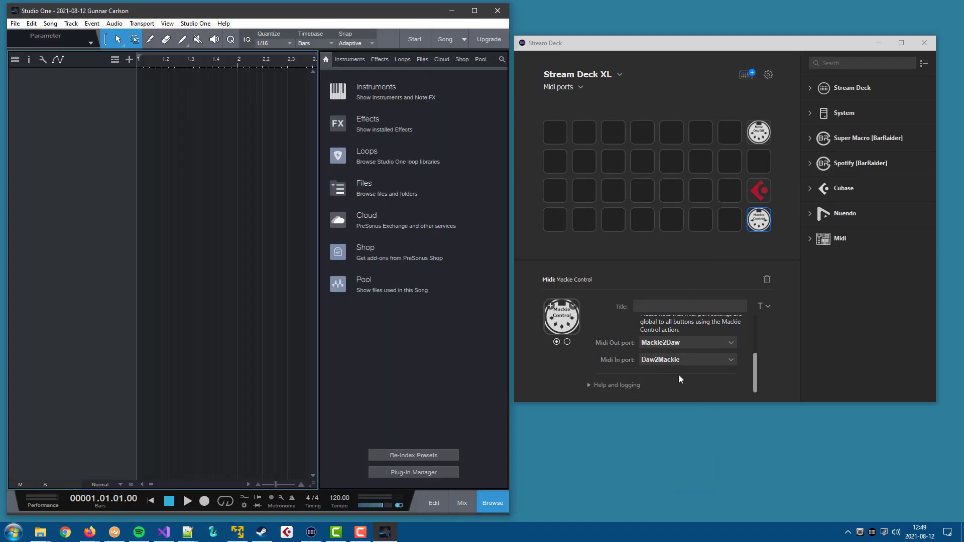
pyautogui.click(195, 23)
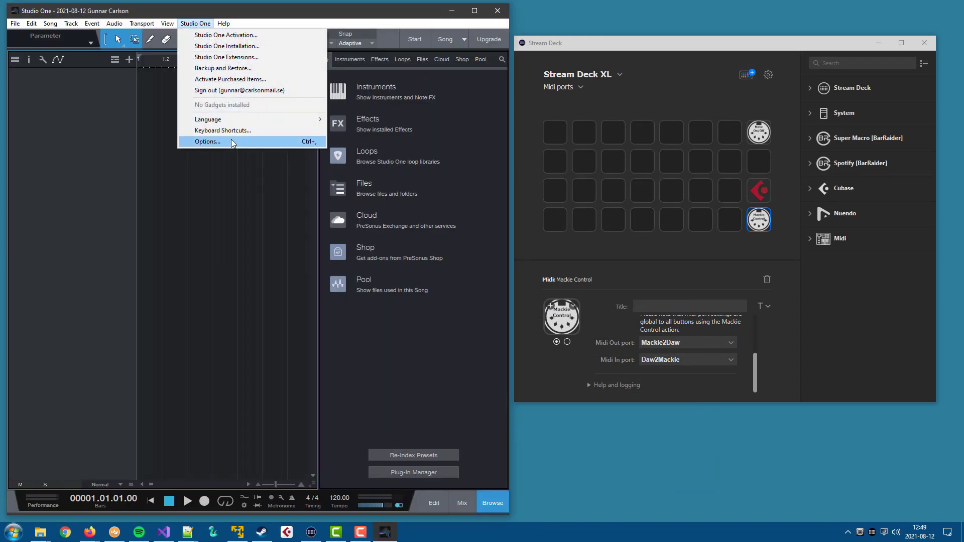
pyautogui.click(208, 141)
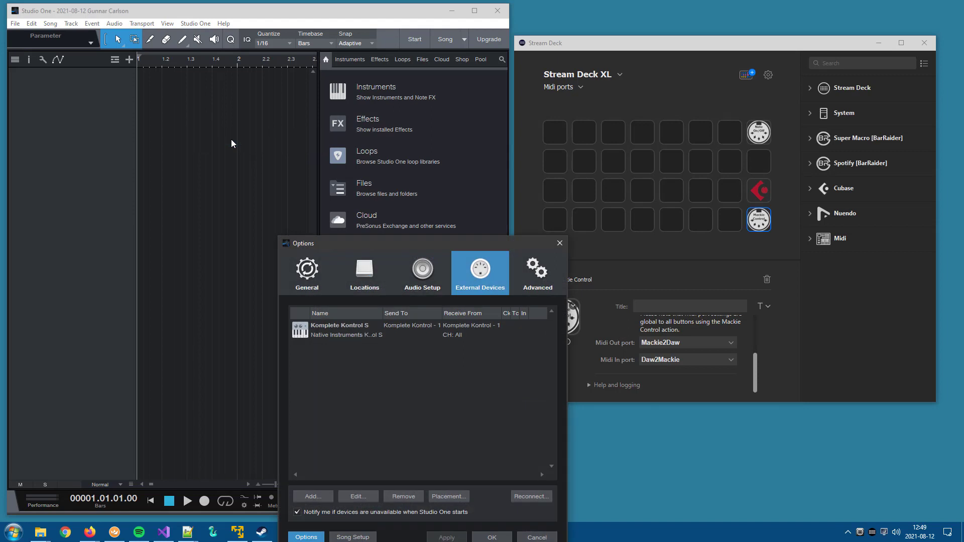
pyautogui.moveTo(292, 387)
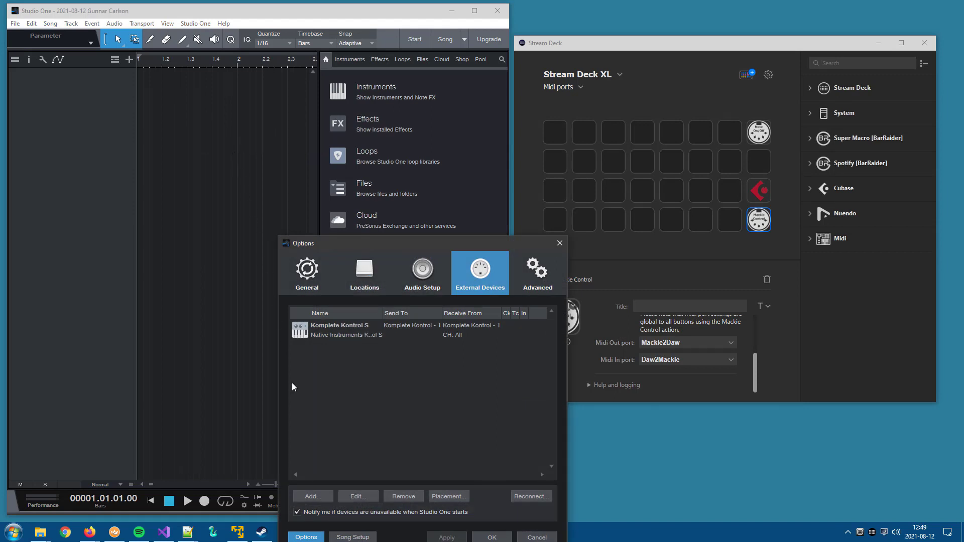
pyautogui.click(312, 496)
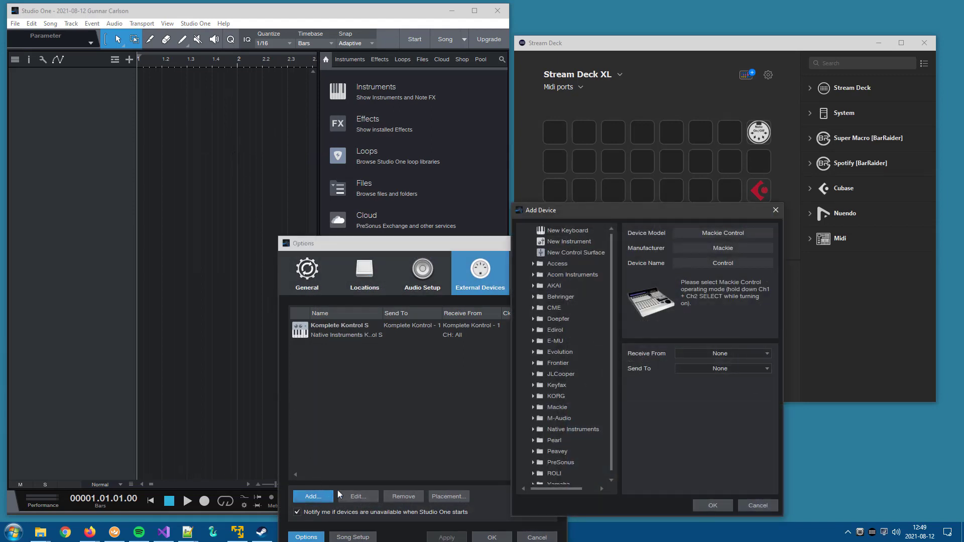
pyautogui.click(556, 407)
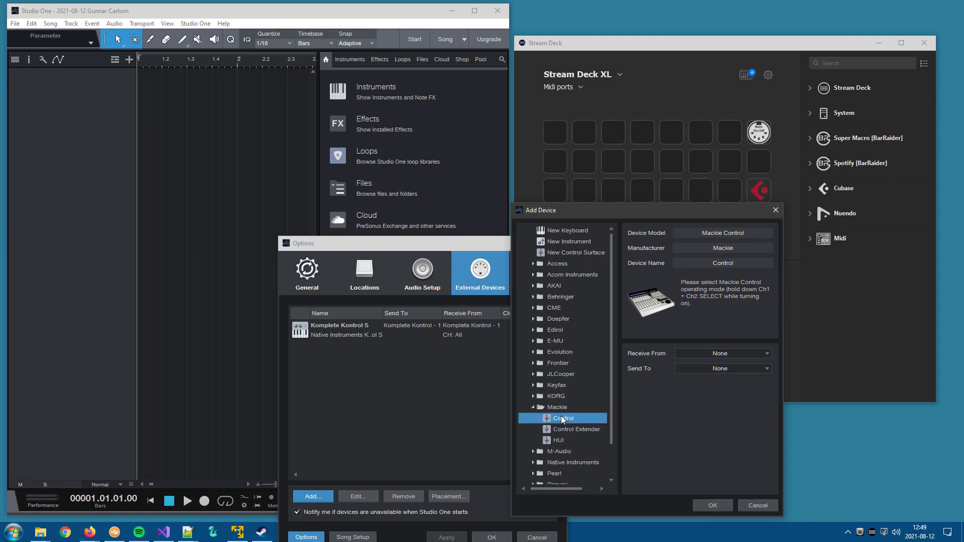
pyautogui.moveTo(714, 353)
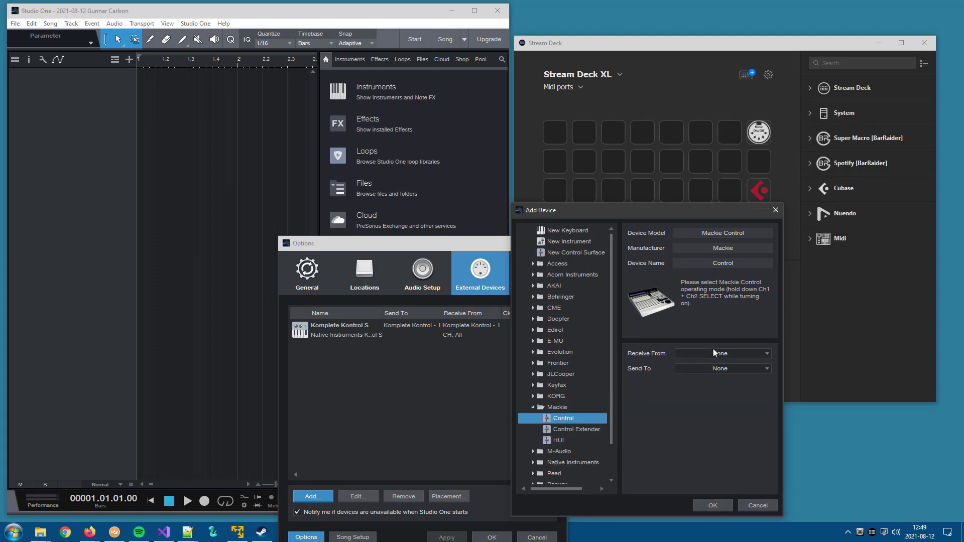
# - Set the Mackie Control to receive from Mackie2Daw and send to Daw2Mackie, and add it
pyautogui.click(722, 352)
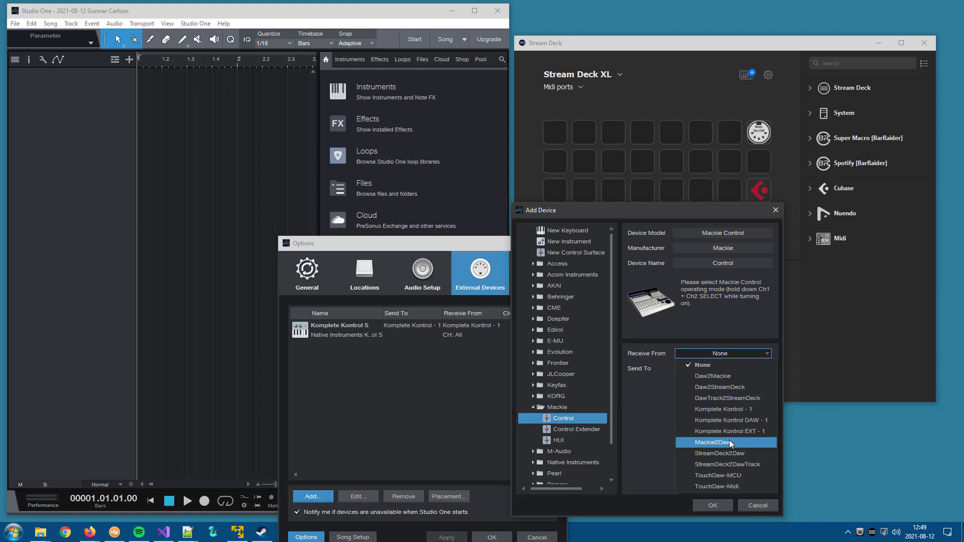
pyautogui.click(701, 364)
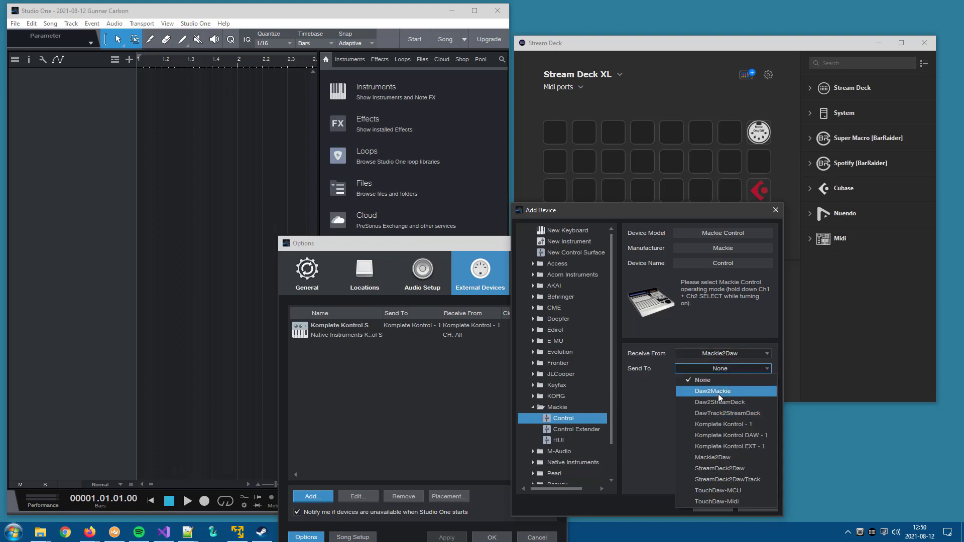
pyautogui.click(715, 390)
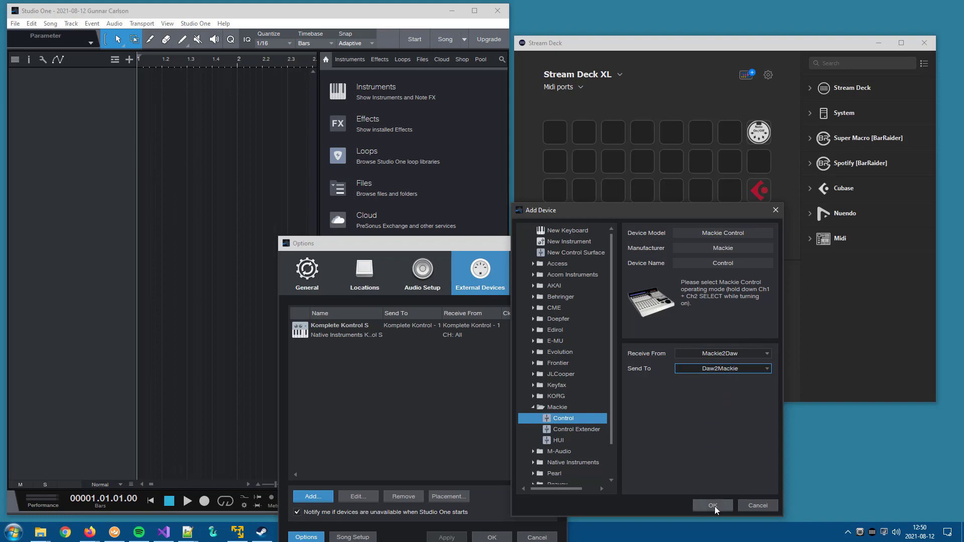
pyautogui.click(711, 505)
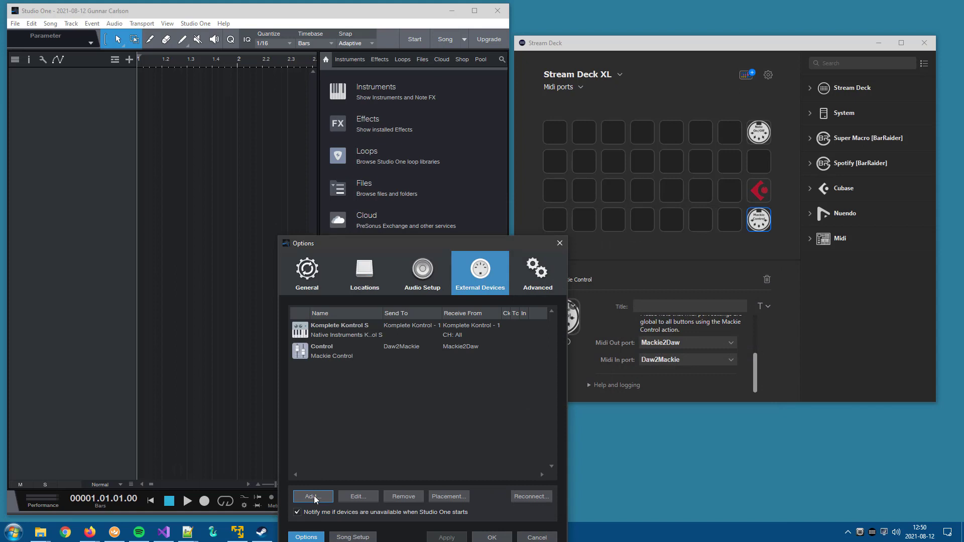
# - Add a generic New Keyboard device and name it 'Stream Deck'
pyautogui.click(312, 496)
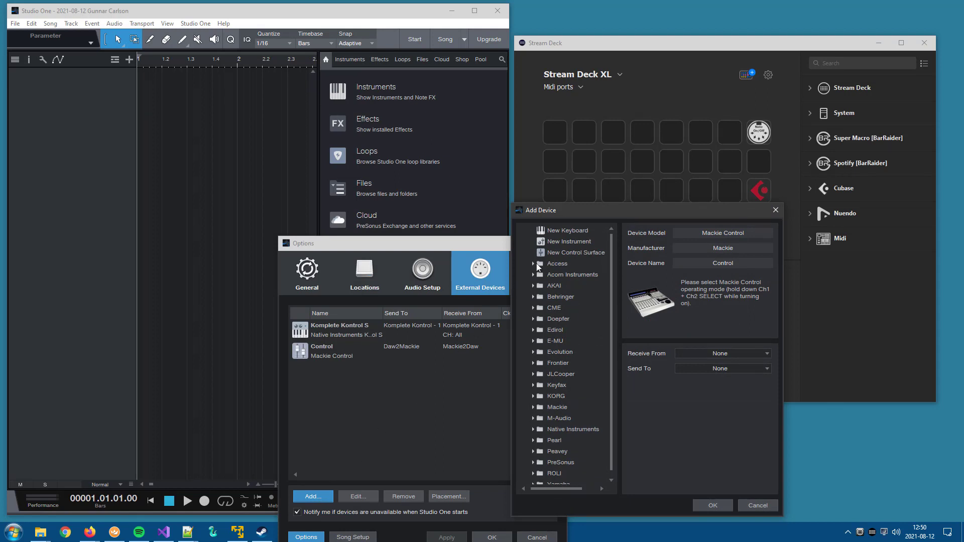
pyautogui.click(567, 230)
pyautogui.write('S')
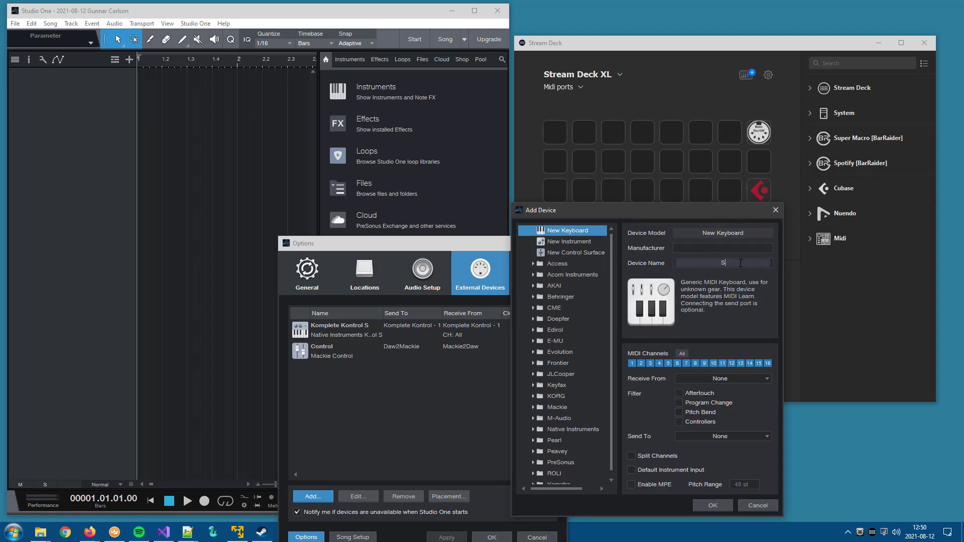
pyautogui.write('gream Deck')
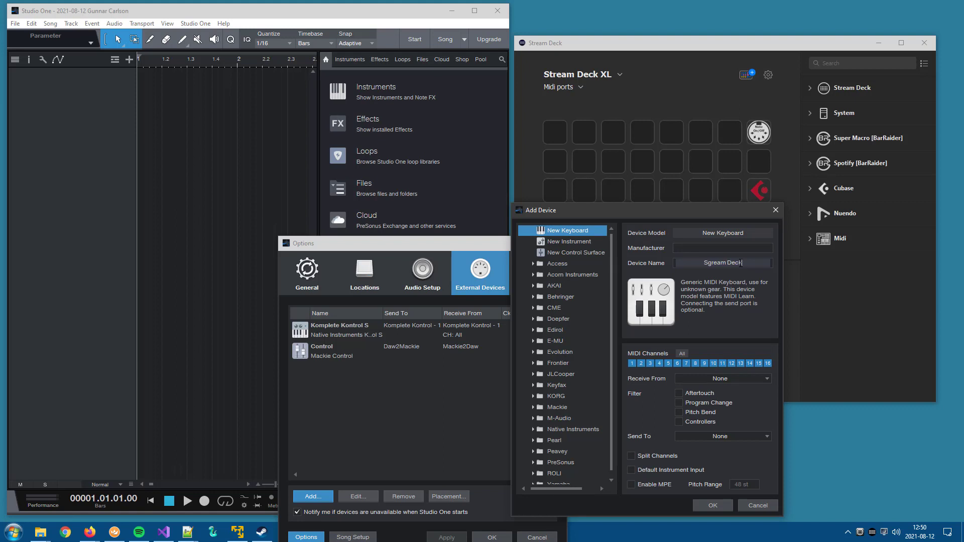
pyautogui.write('Stream Deck')
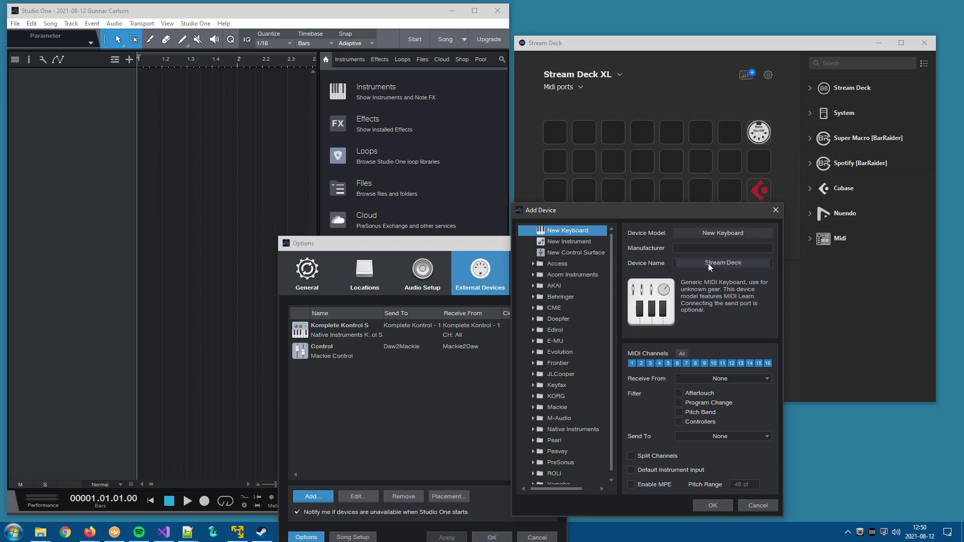
# - Set the Stream Deck device to receive from StreamDeck2DawTrack and send to DawTrack2StreamDeck, and add it
pyautogui.click(722, 379)
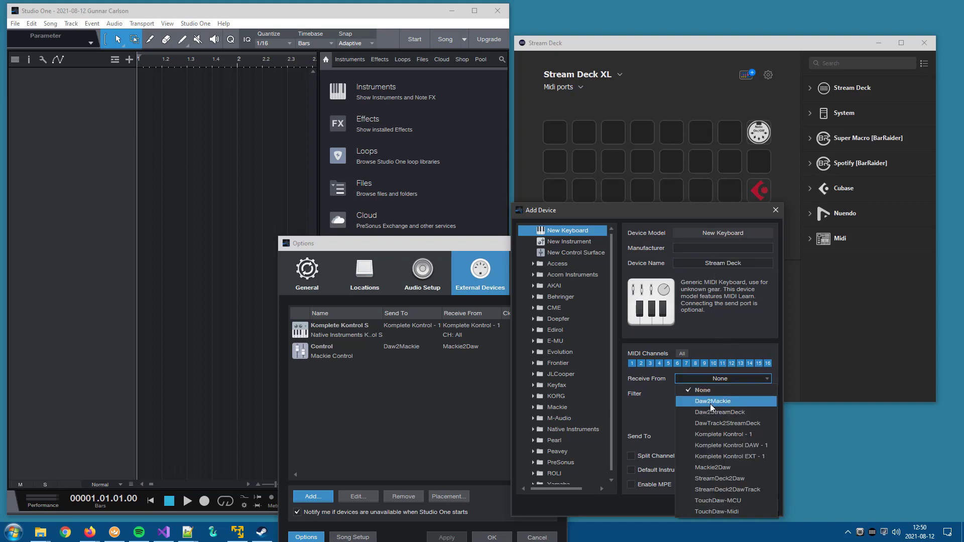
pyautogui.moveTo(712, 412)
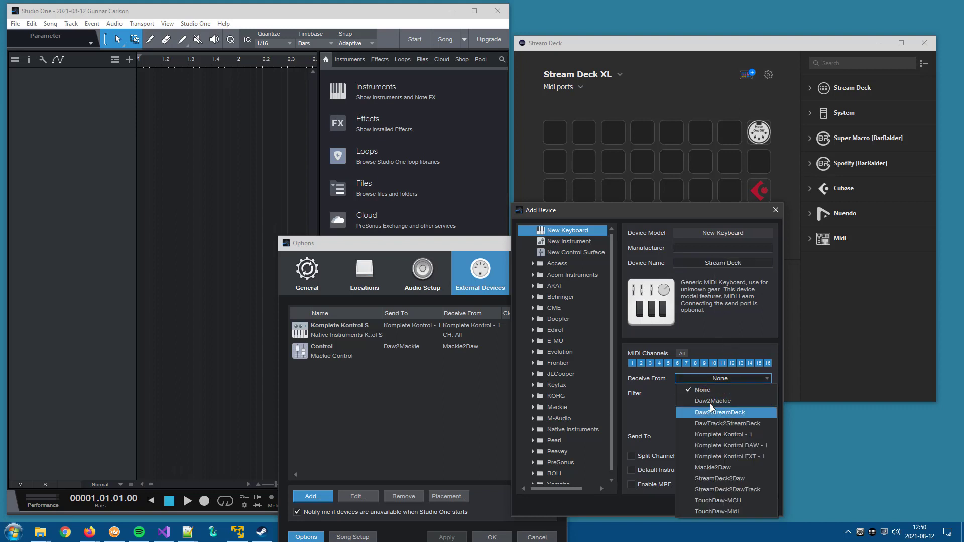
pyautogui.moveTo(735, 494)
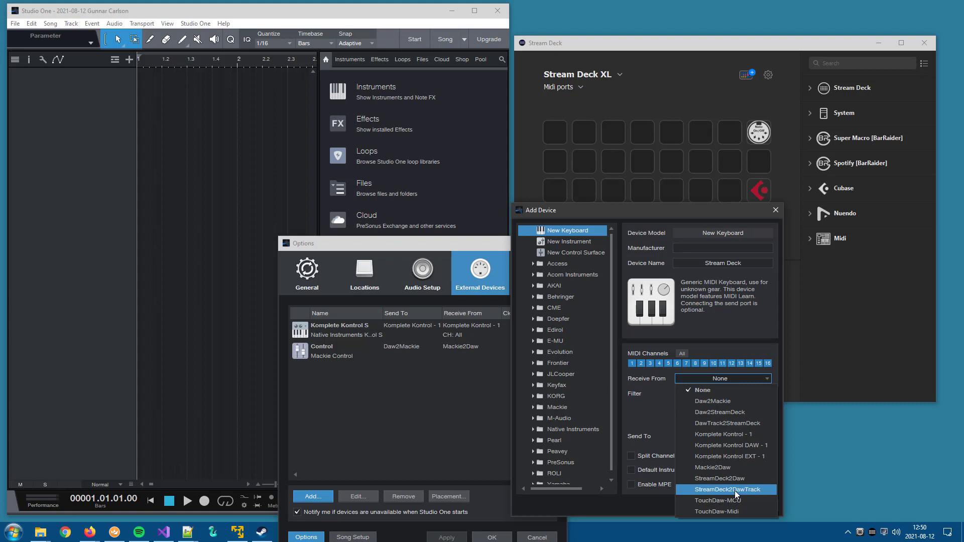
pyautogui.click(726, 489)
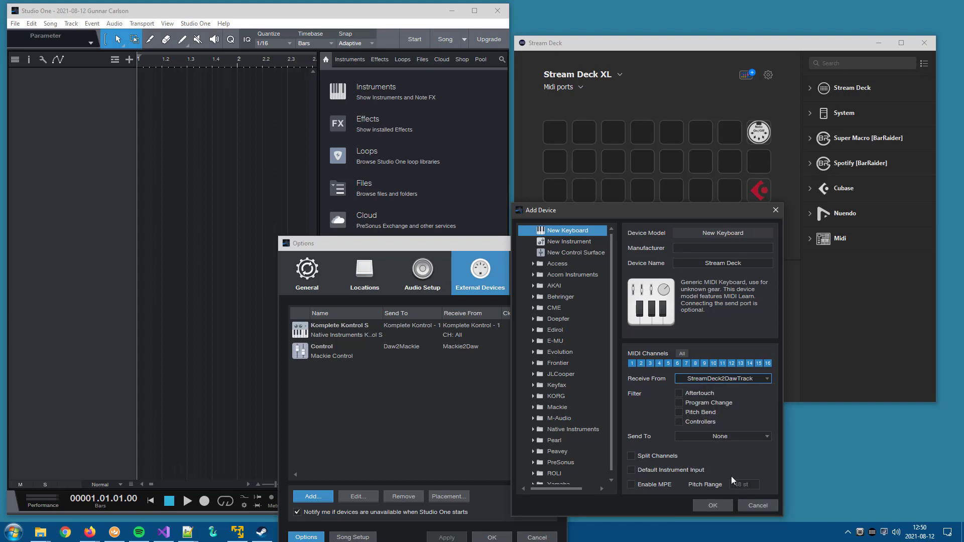
pyautogui.click(722, 436)
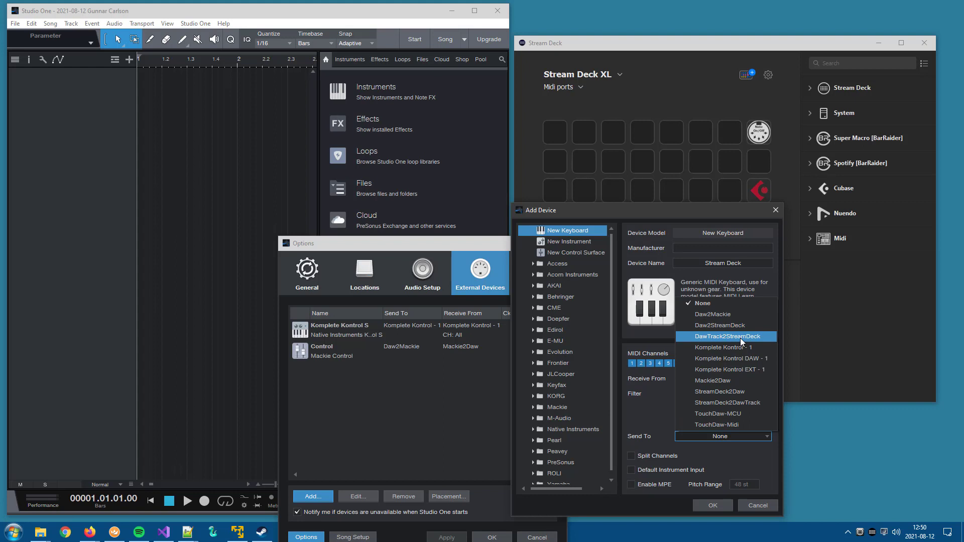
pyautogui.click(725, 336)
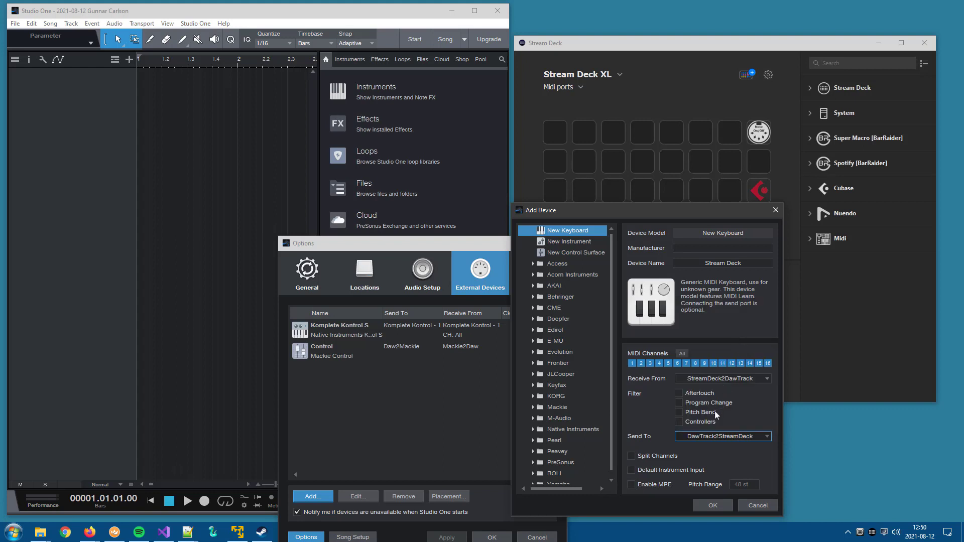
pyautogui.moveTo(713, 422)
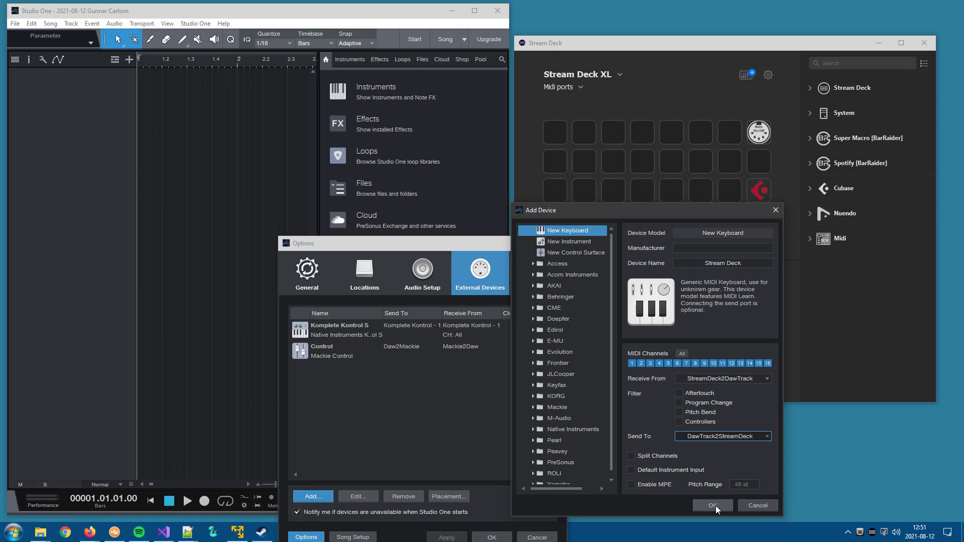
pyautogui.click(711, 505)
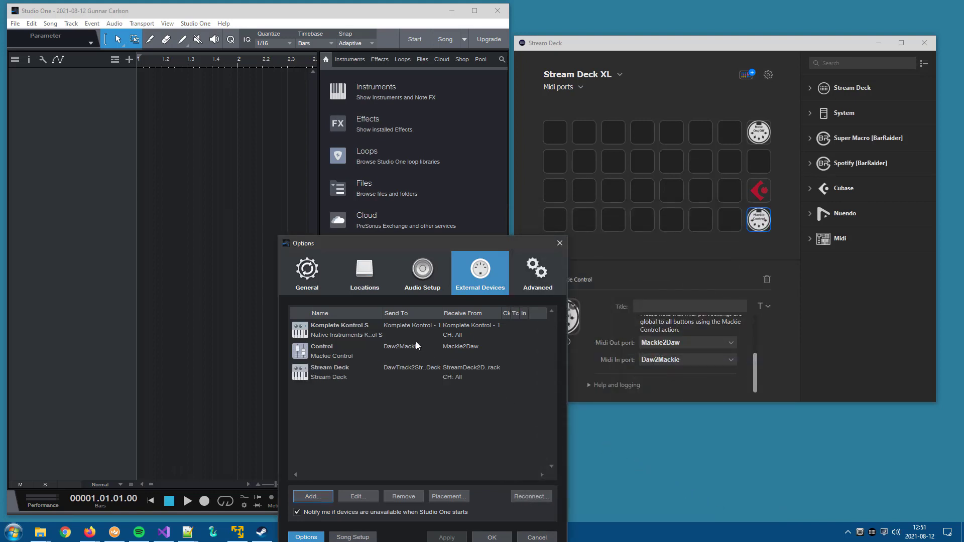
pyautogui.moveTo(521, 434)
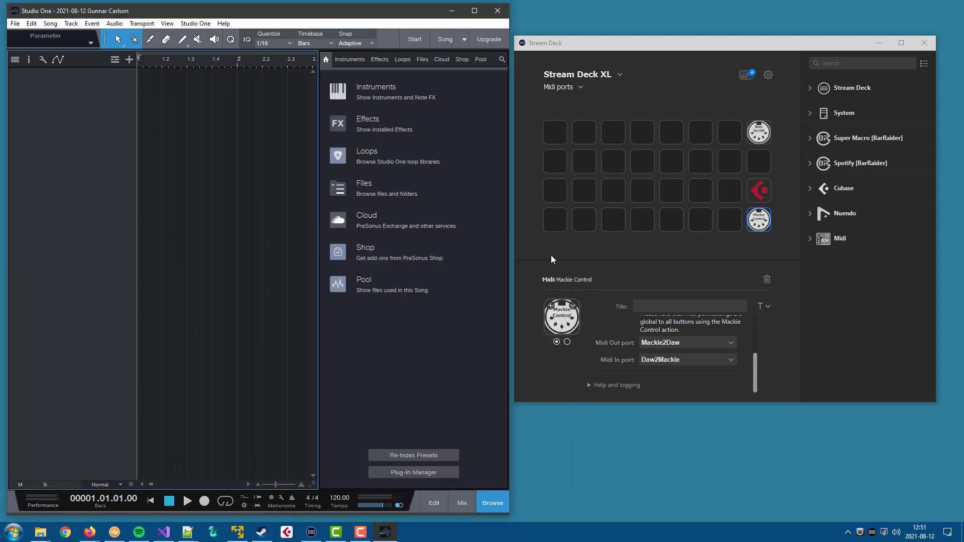
# - Give the Midi Note On/Off key Midi Out StreamDeck2DawTrack and Midi In DawTrack2StreamDeck
pyautogui.click(759, 132)
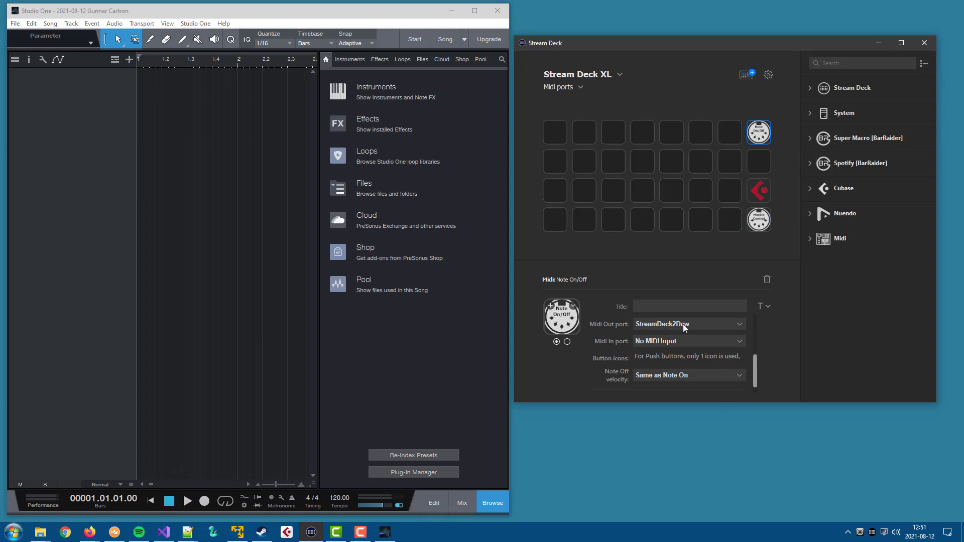
pyautogui.click(687, 324)
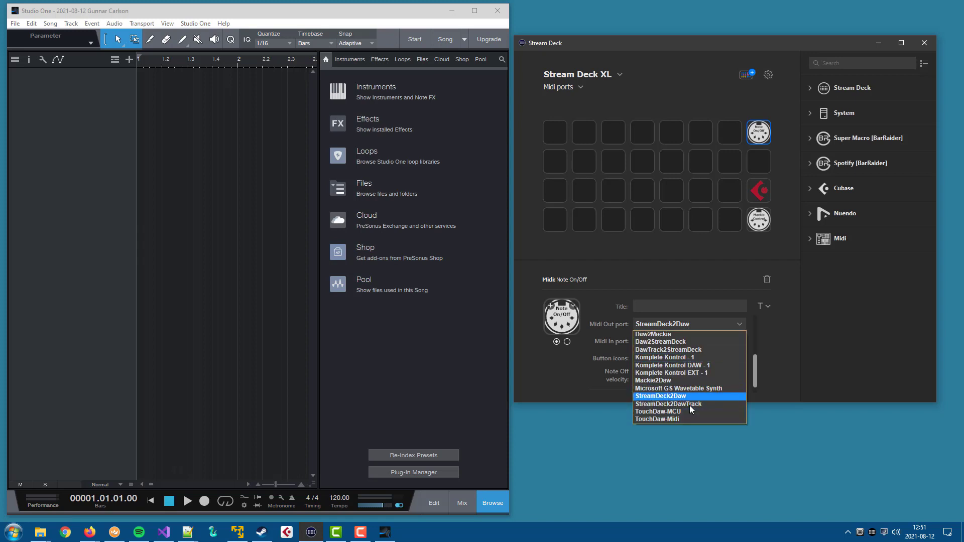
pyautogui.click(668, 404)
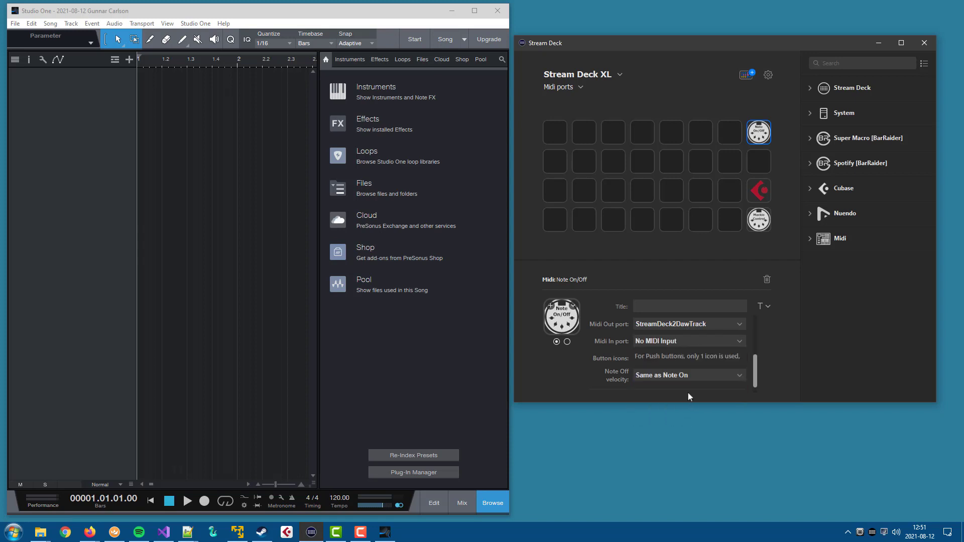
pyautogui.moveTo(687, 349)
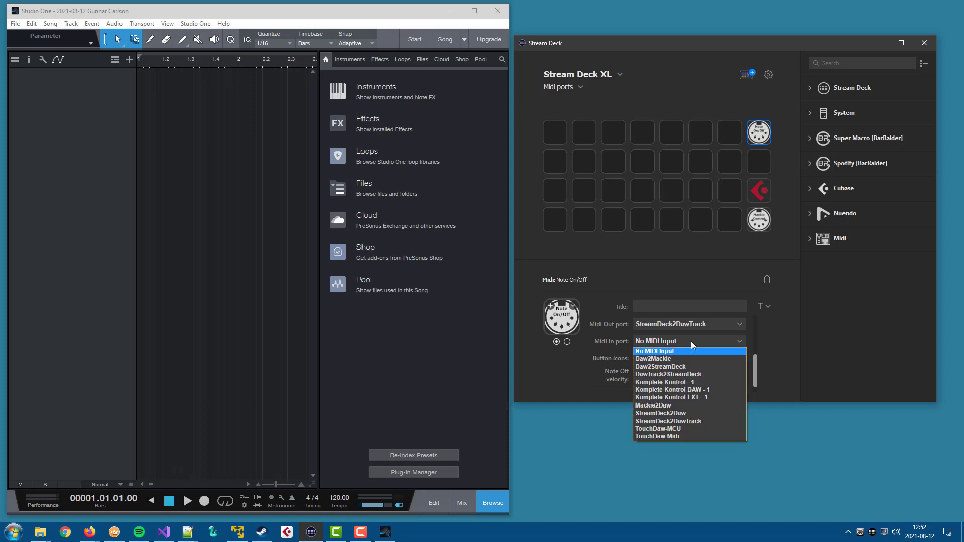
pyautogui.moveTo(694, 374)
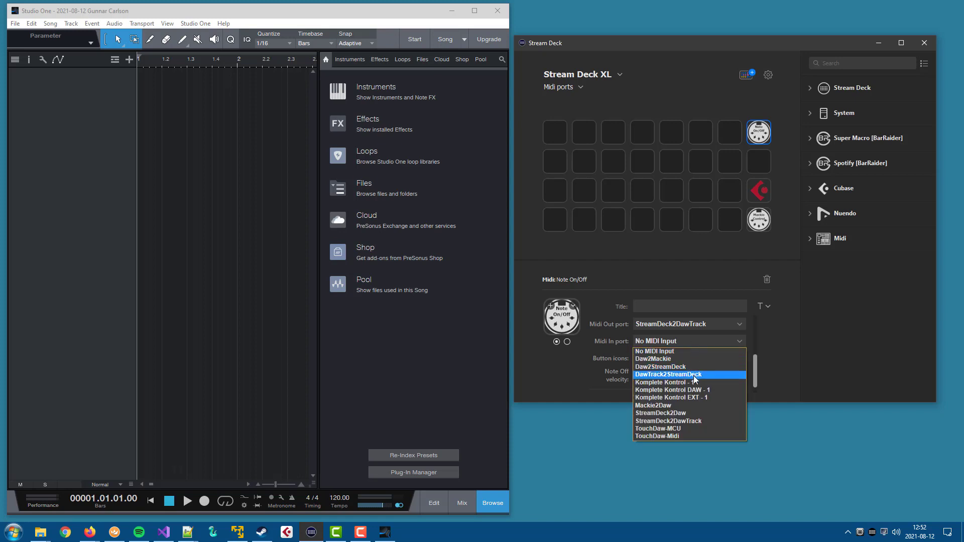
pyautogui.click(669, 374)
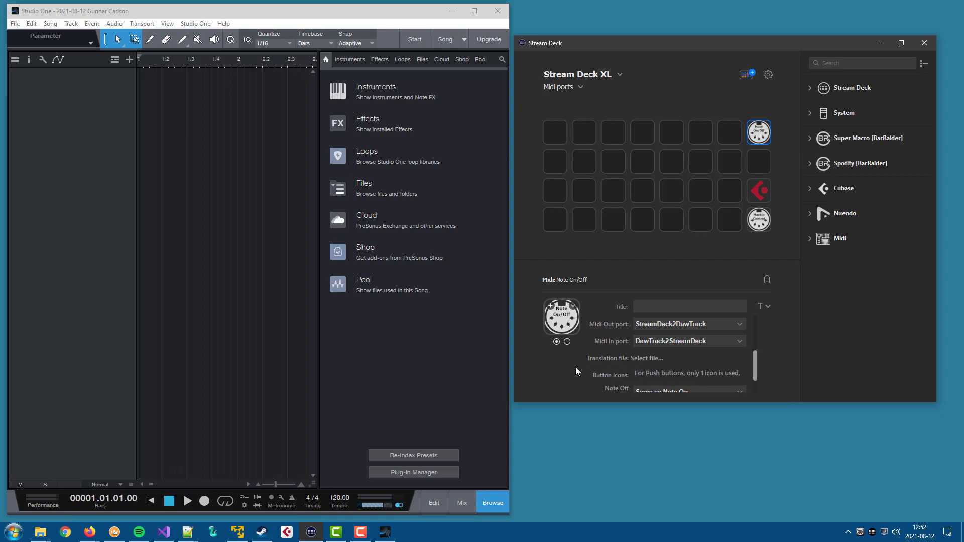
pyautogui.scroll(-3)
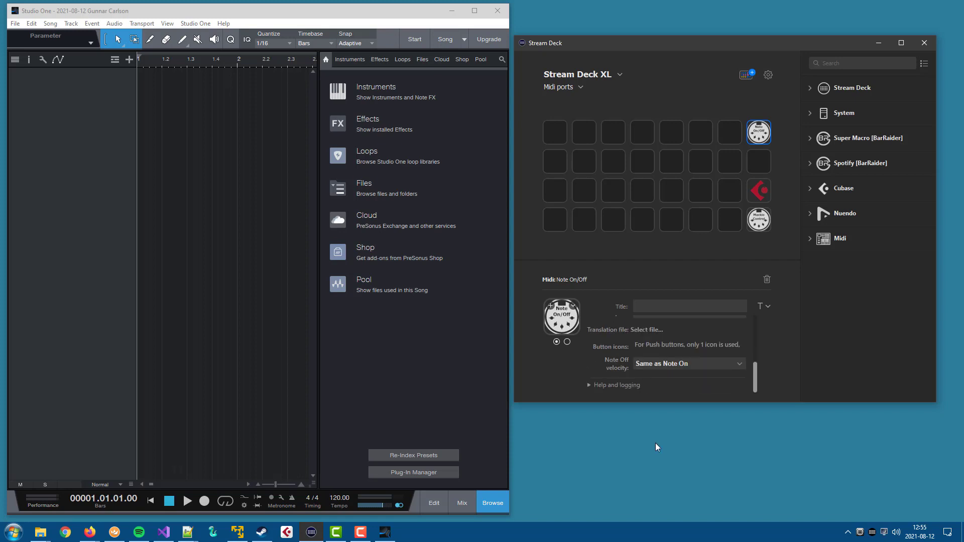